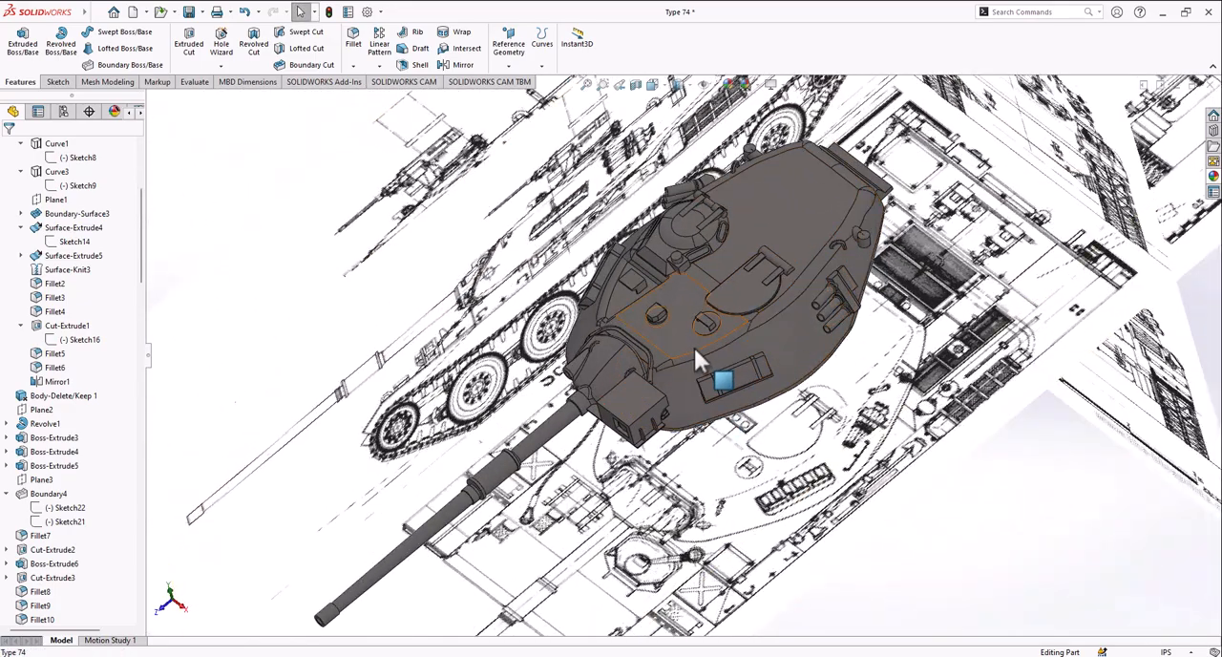
Roll the history to the top, then forward past Schematics and Boss-Extrude2.
drag(697, 363, 630, 372)
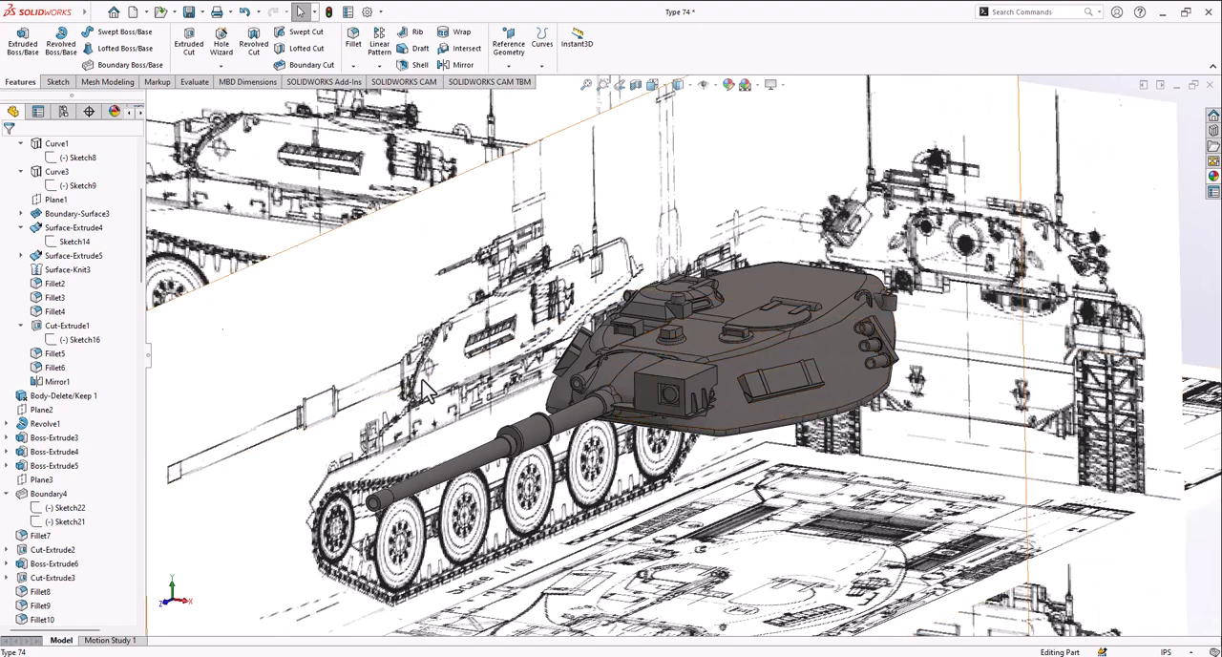
mouse_move(743, 380)
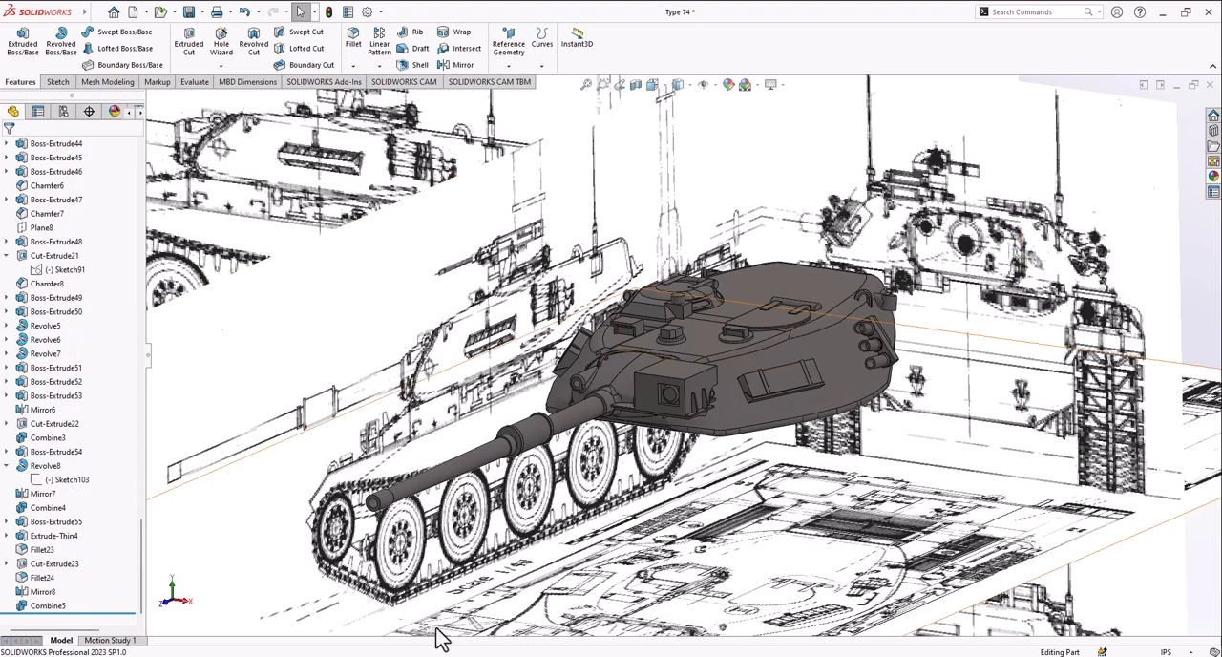
mouse_move(668, 558)
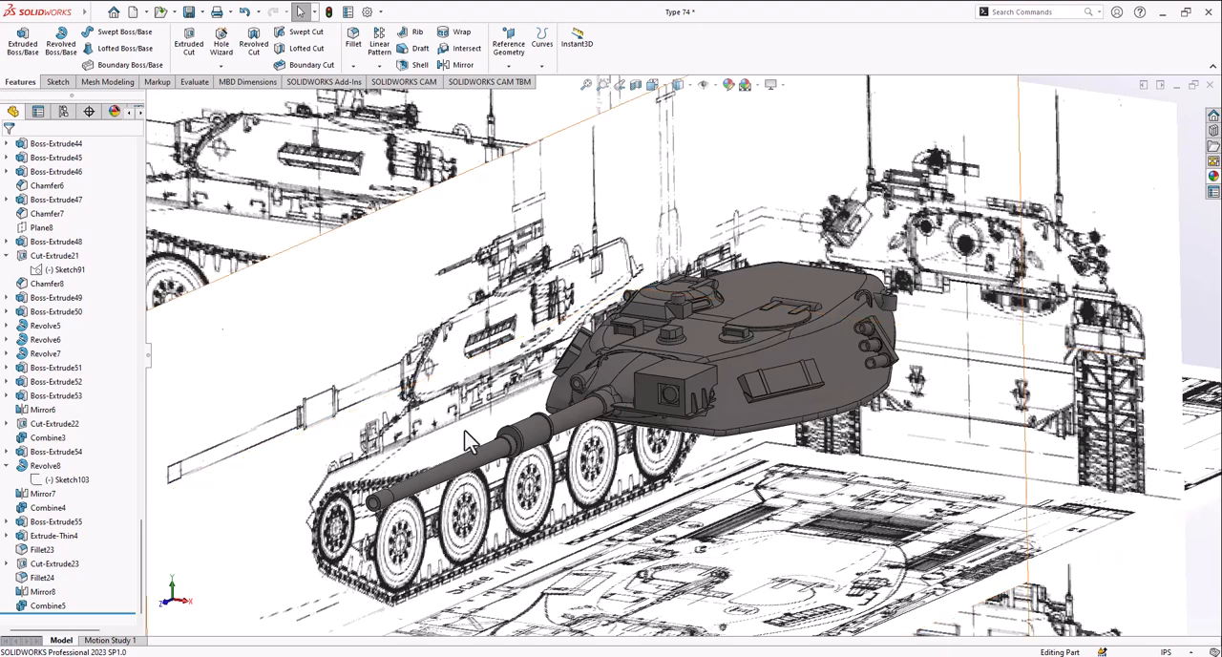
click(754, 406)
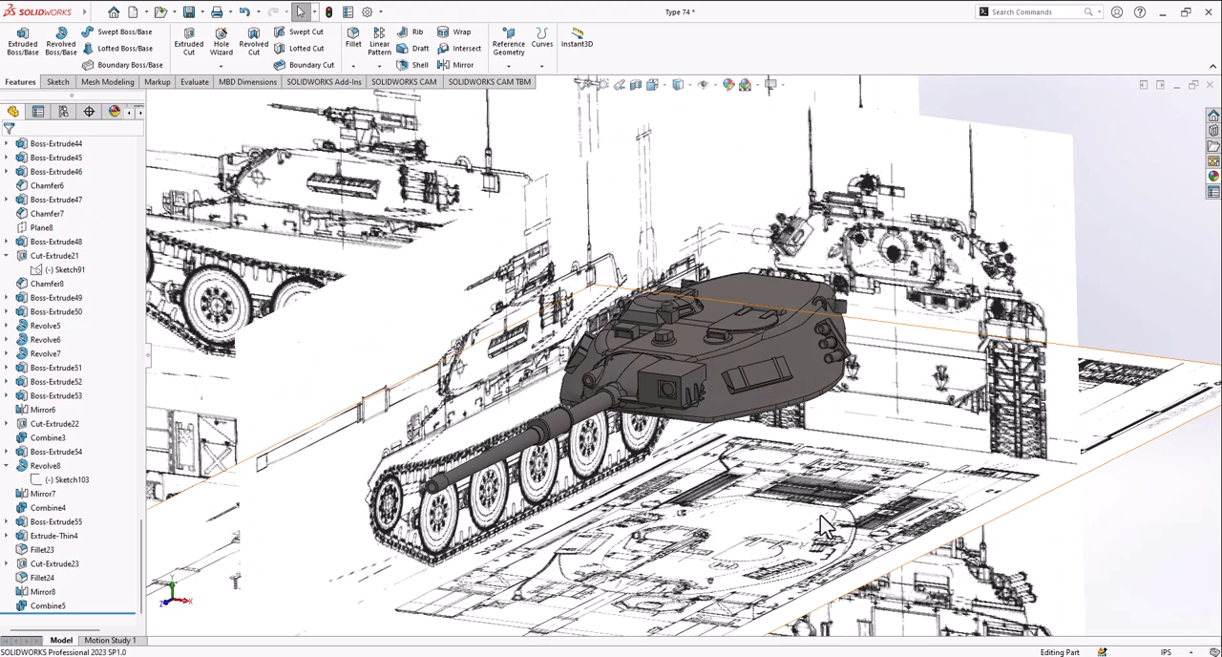
click(55, 143)
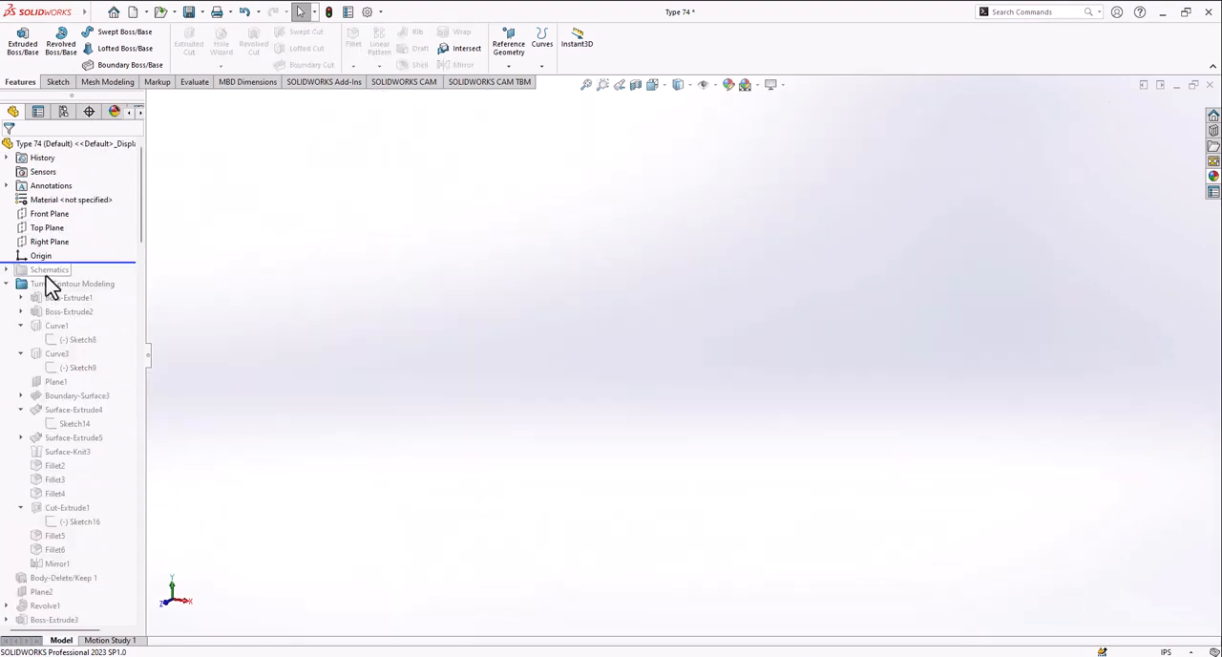
click(48, 269)
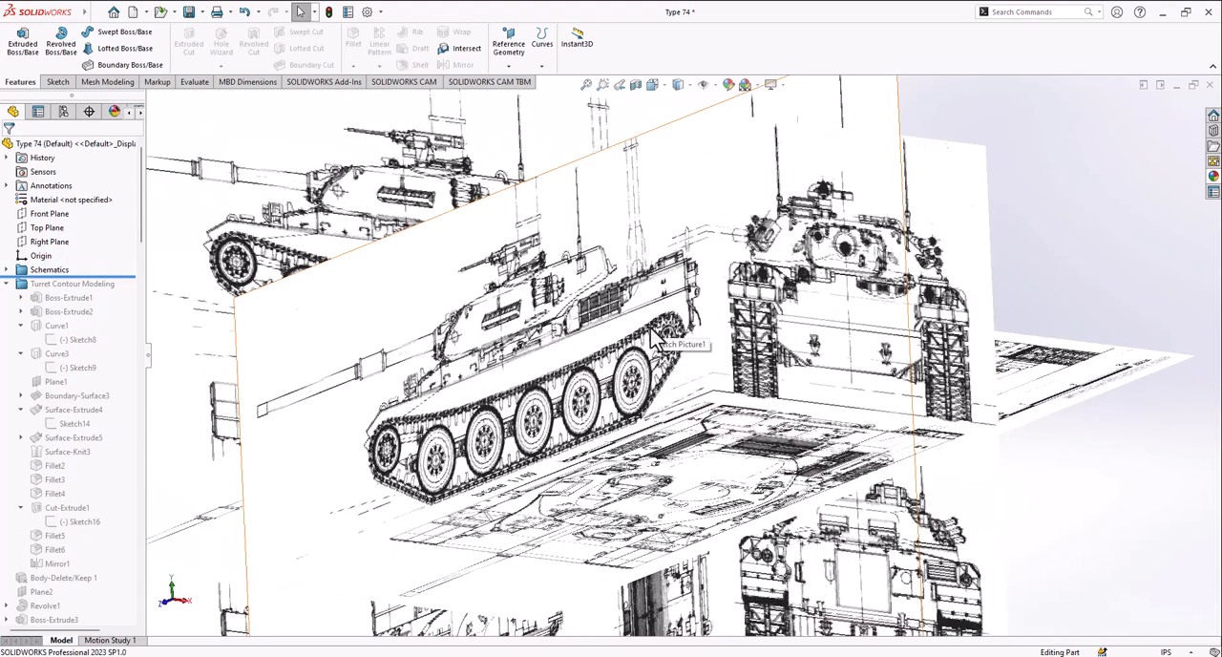
mouse_move(616, 348)
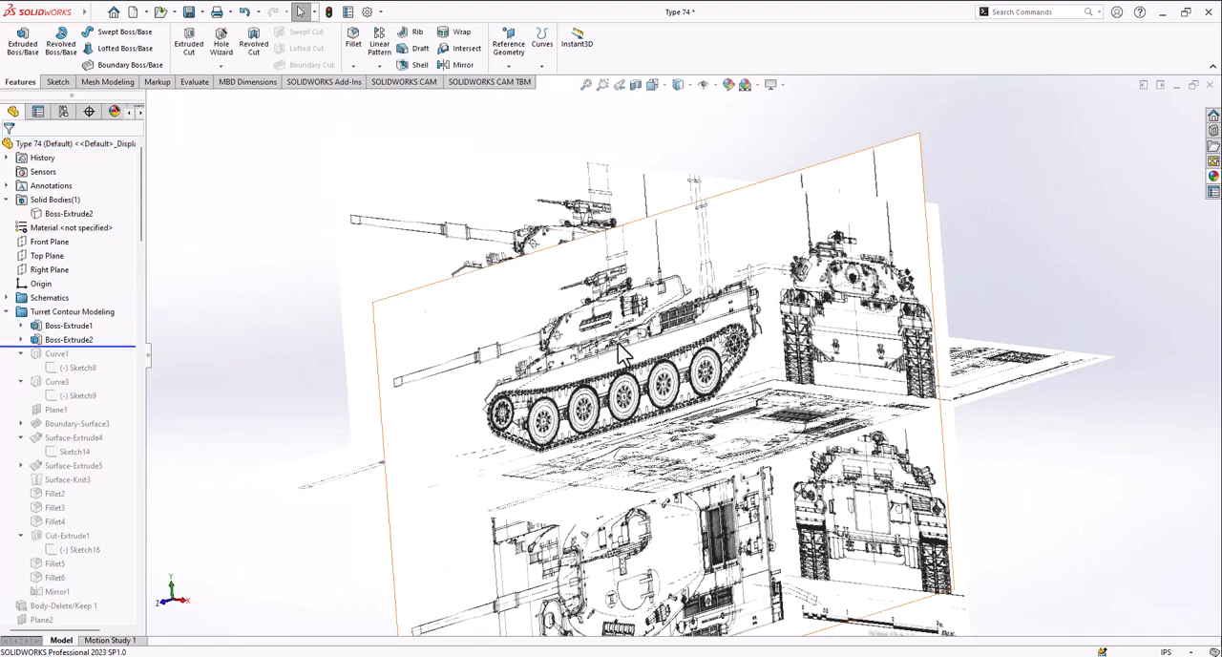
right_click(69, 213)
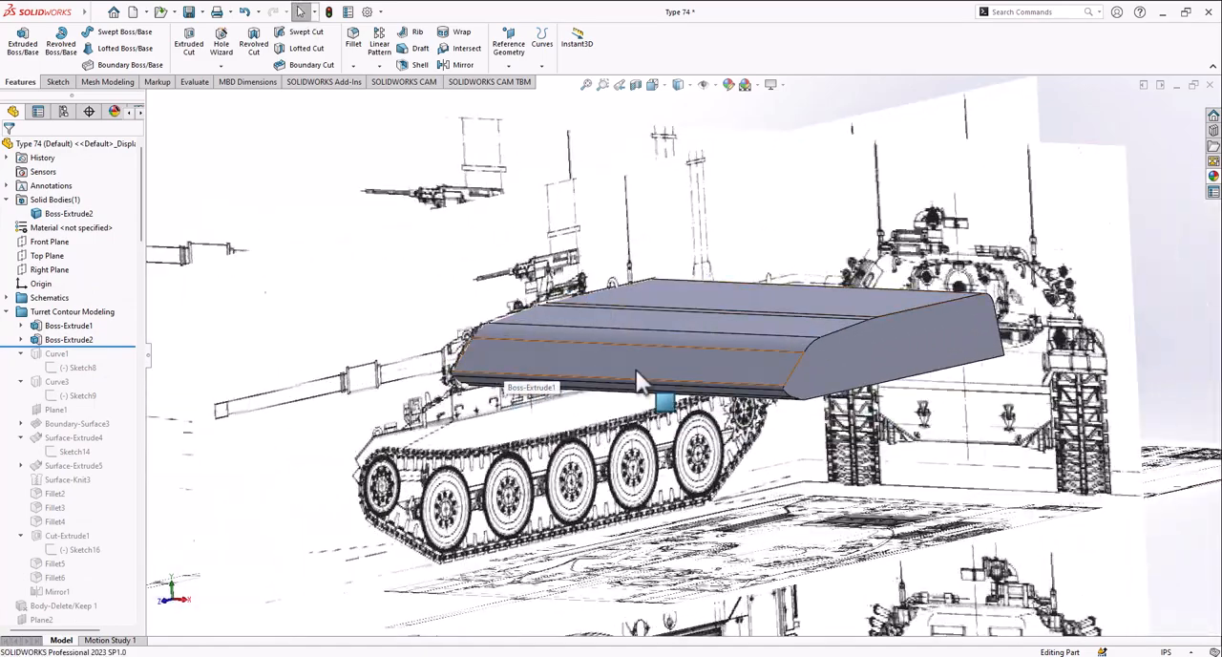
drag(668, 382, 649, 372)
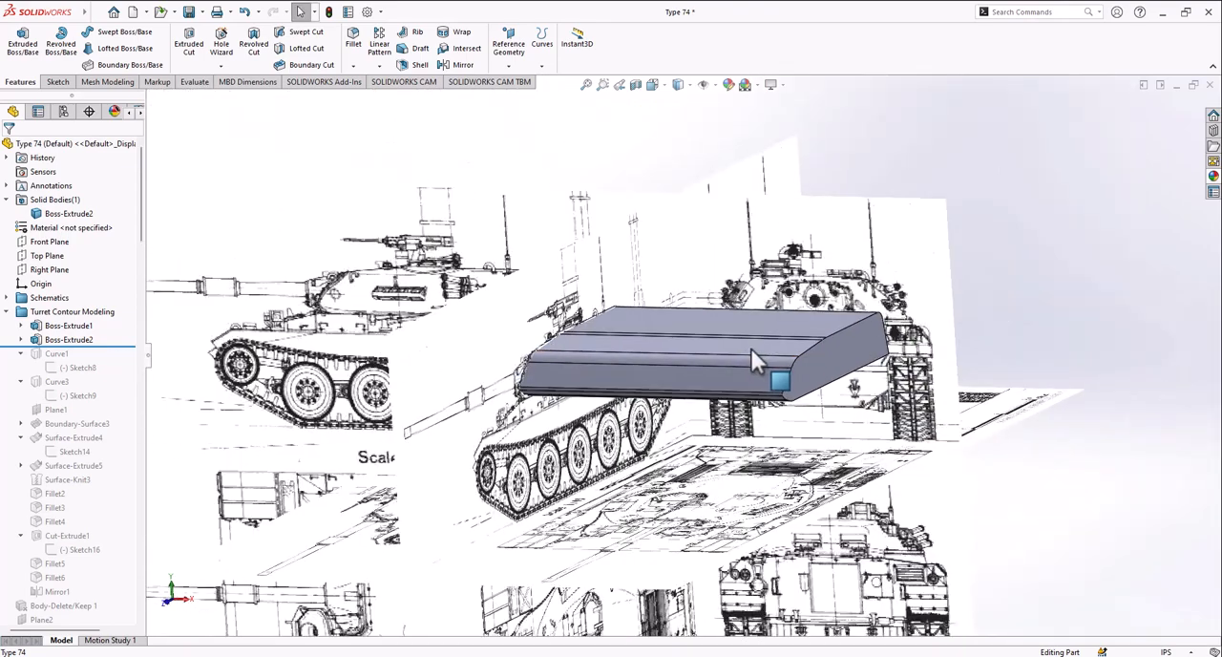
drag(754, 361, 596, 319)
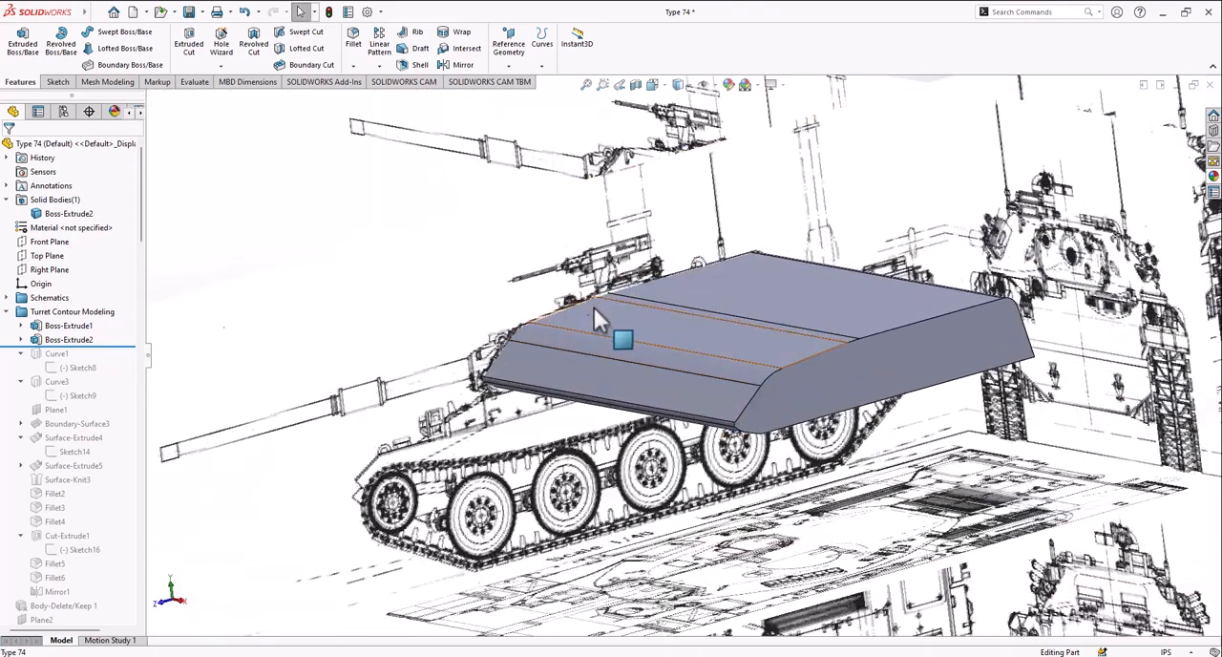
drag(596, 315, 687, 400)
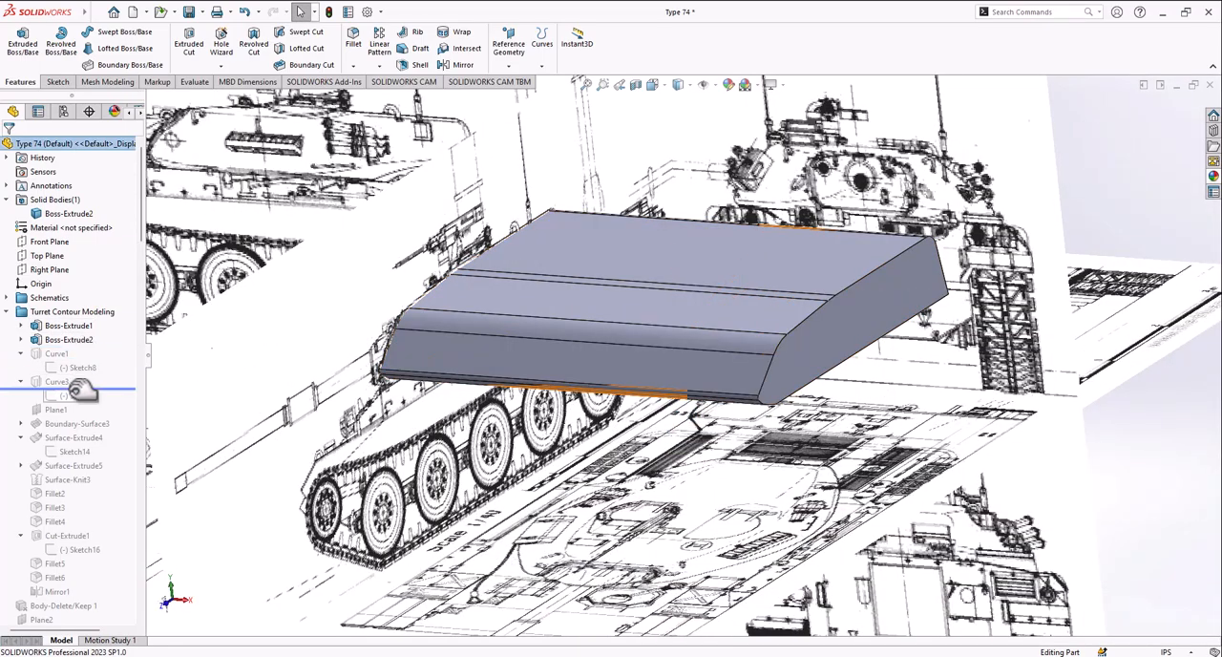
Roll forward past Curve3, showing Sketch8 and Sketch9 traced on the top-view blueprint.
right_click(81, 381)
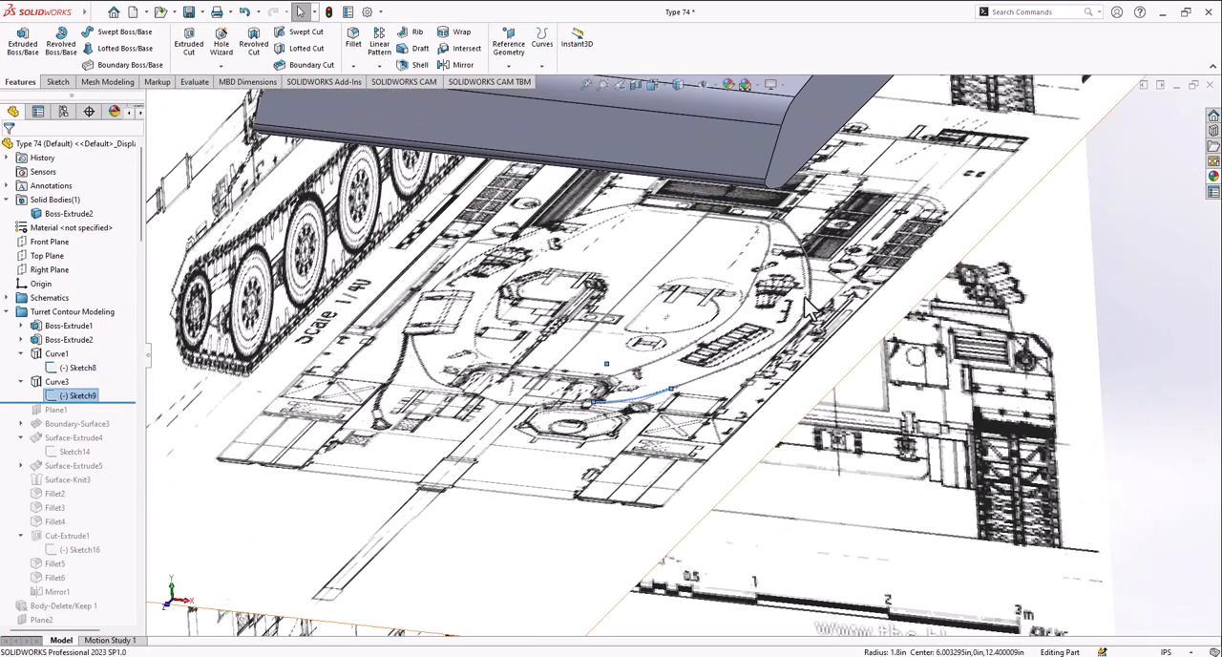
click(84, 395)
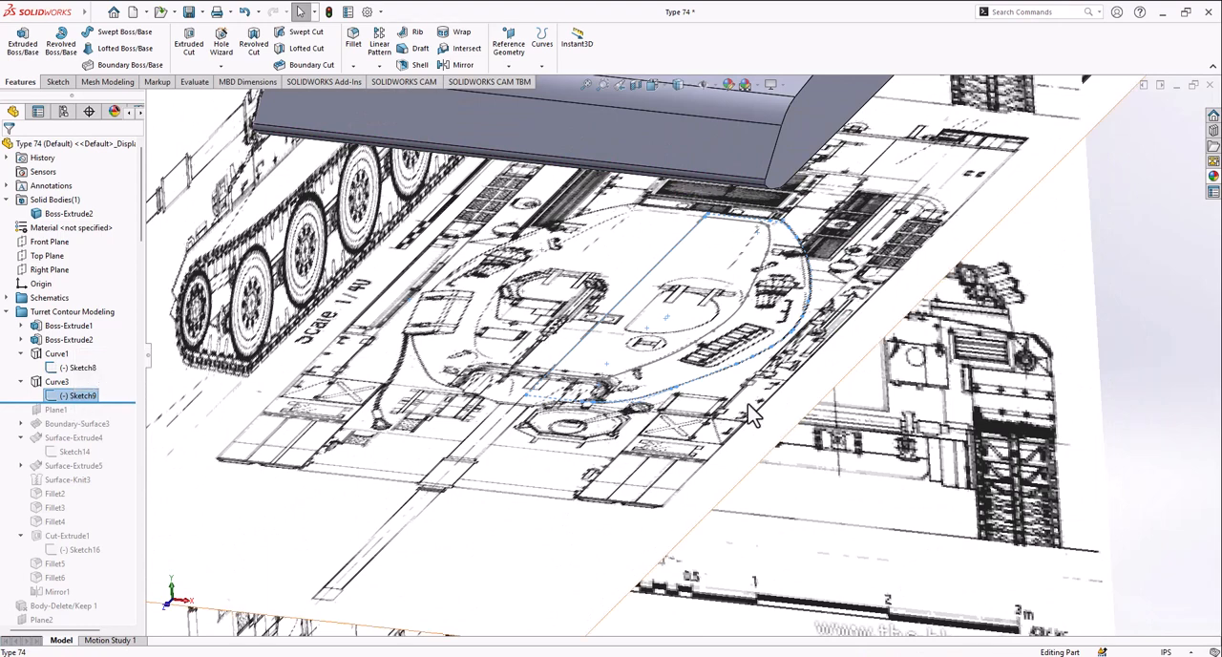
click(81, 367)
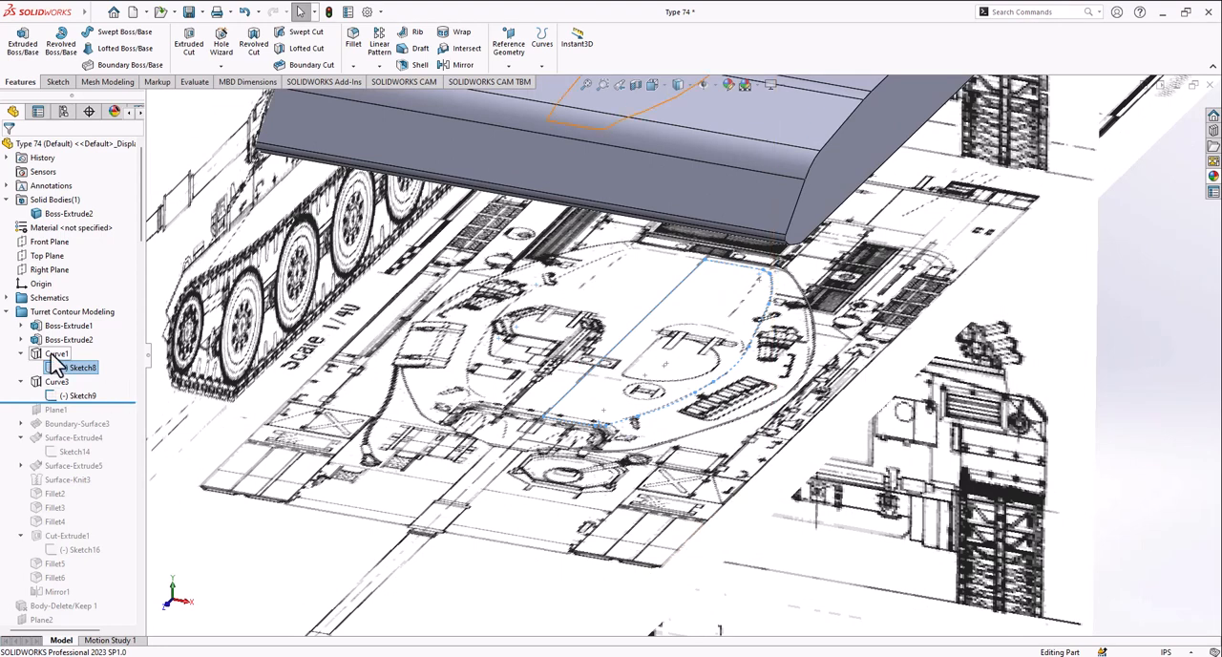
Review Curve1 and Curve3 projecting Sketch8 and Sketch9 onto the block's top faces.
click(507, 43)
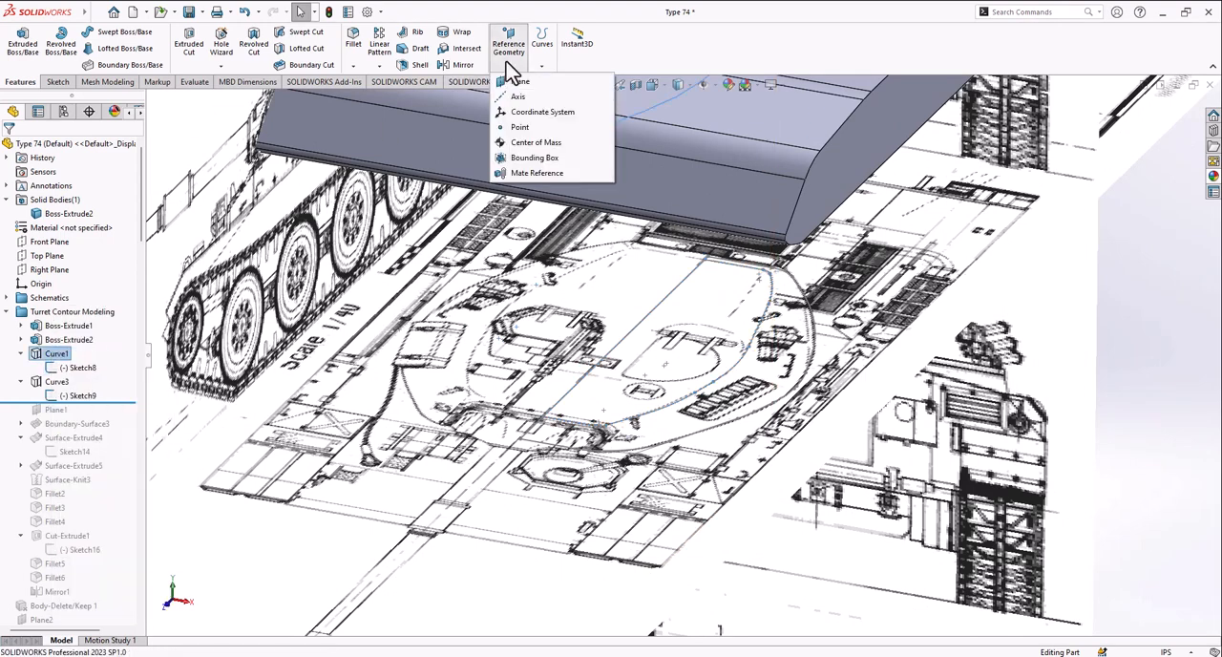
click(543, 42)
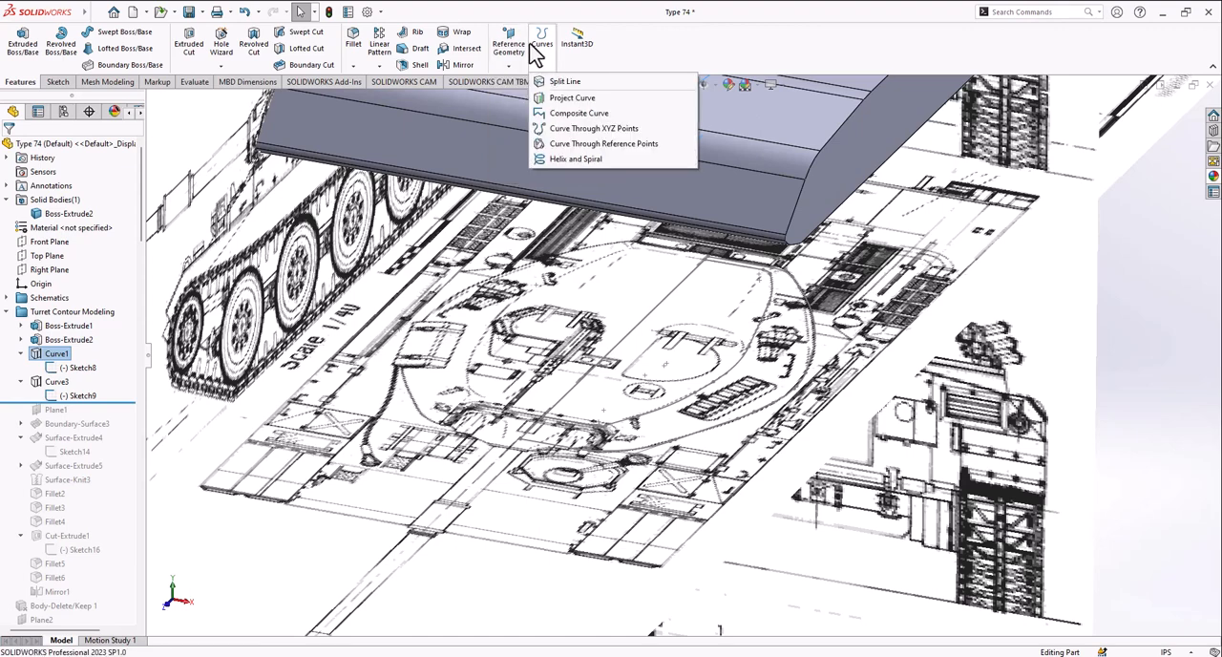
right_click(55, 353)
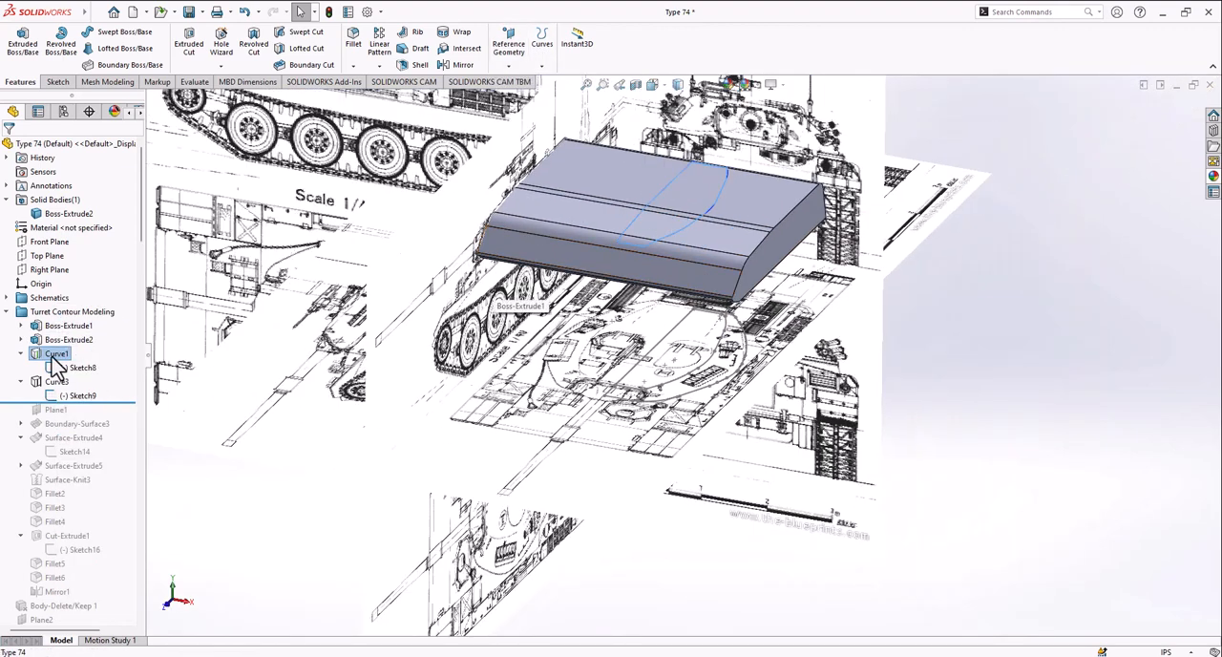
double_click(55, 353)
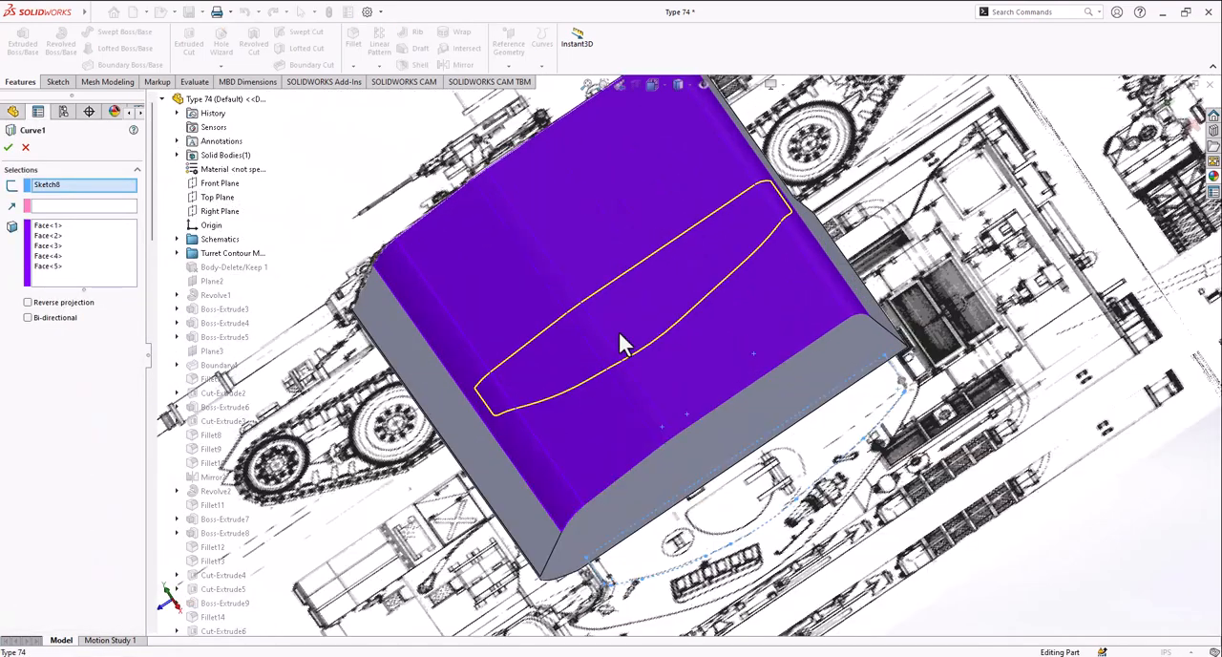
mouse_move(558, 472)
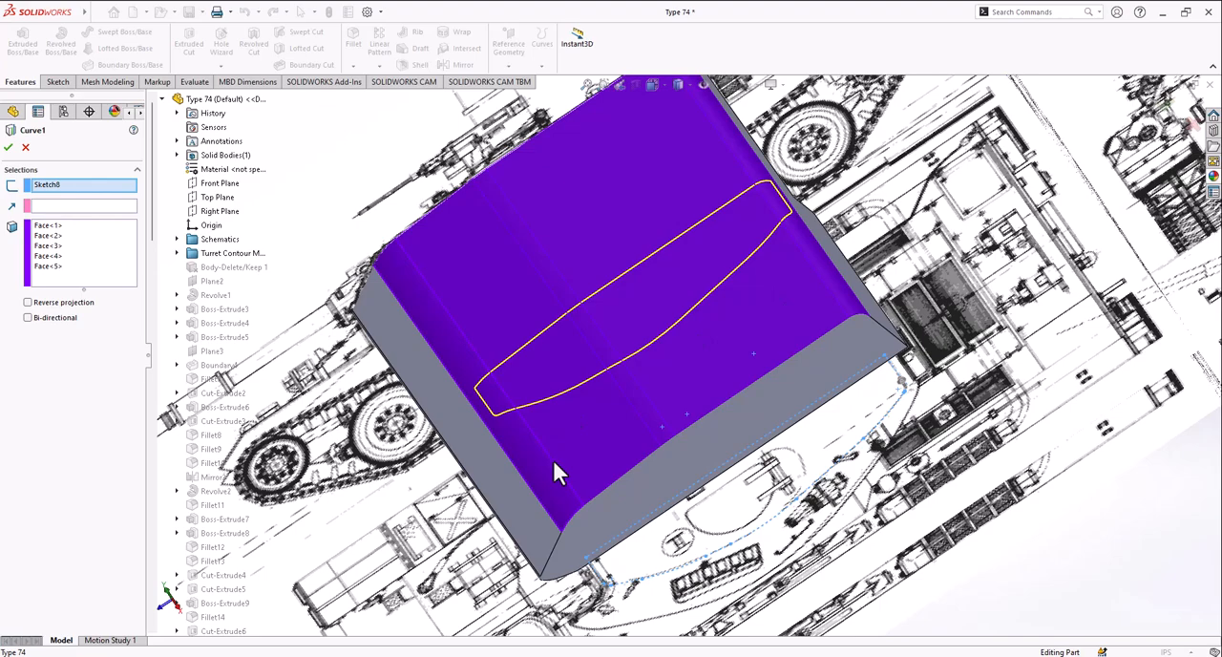
drag(558, 473, 606, 320)
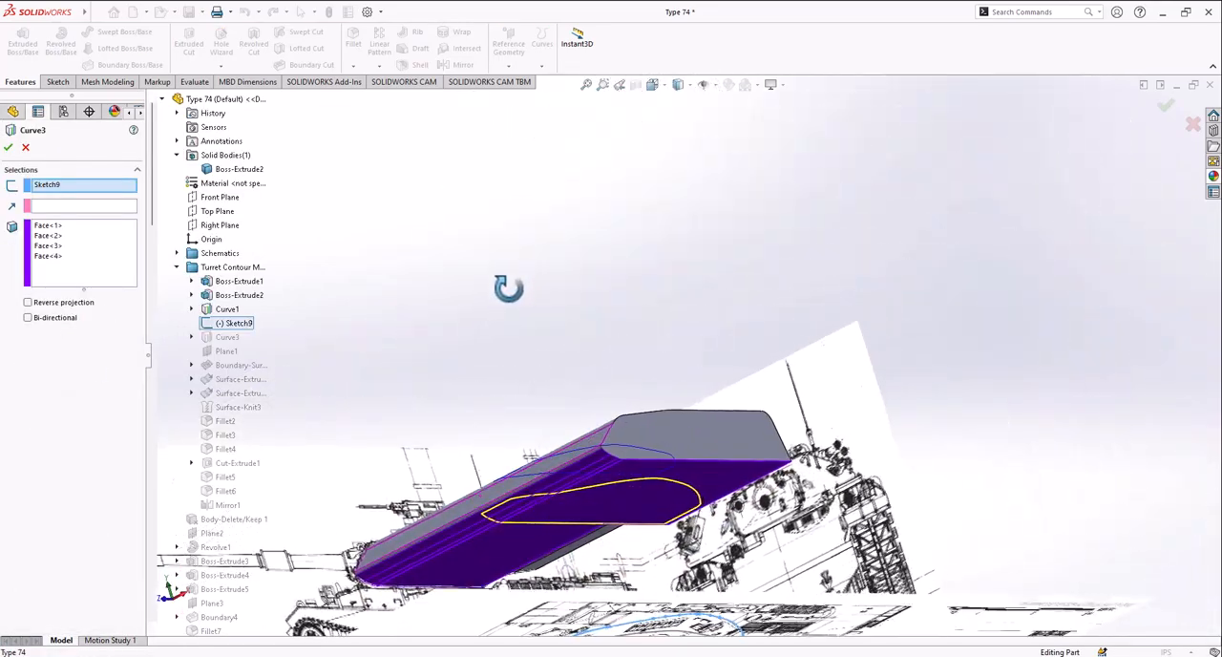
drag(509, 289, 608, 487)
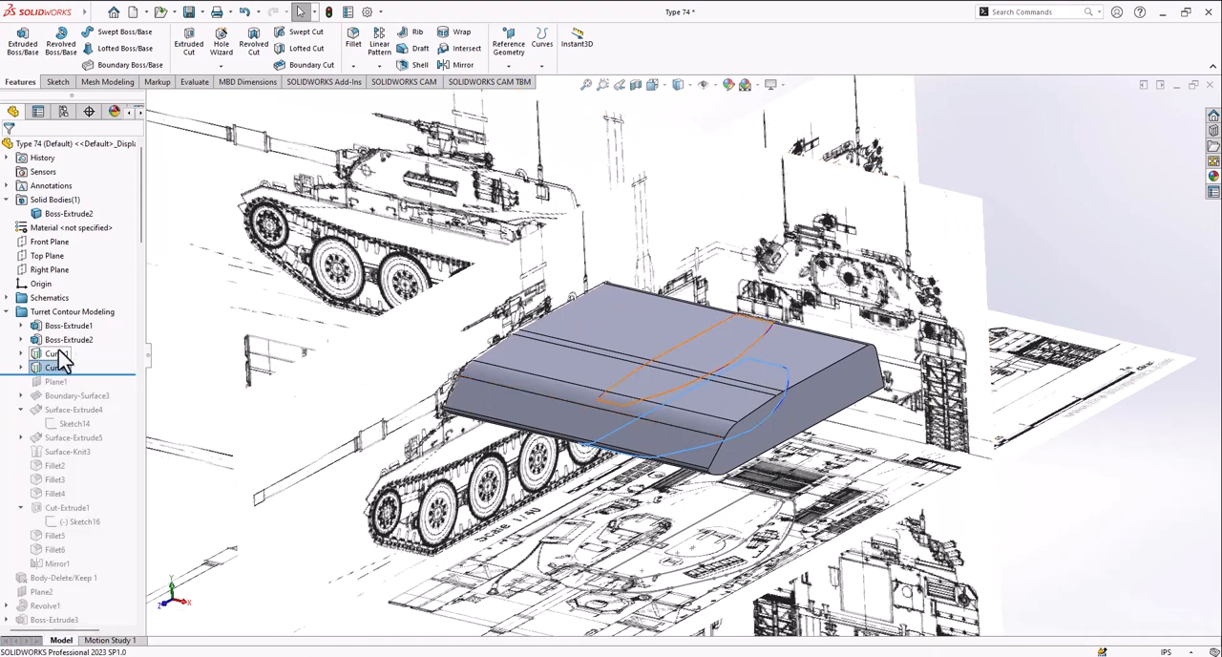
Hide the Boss-Extrude2 block and the Schematics blueprint pictures.
right_click(67, 213)
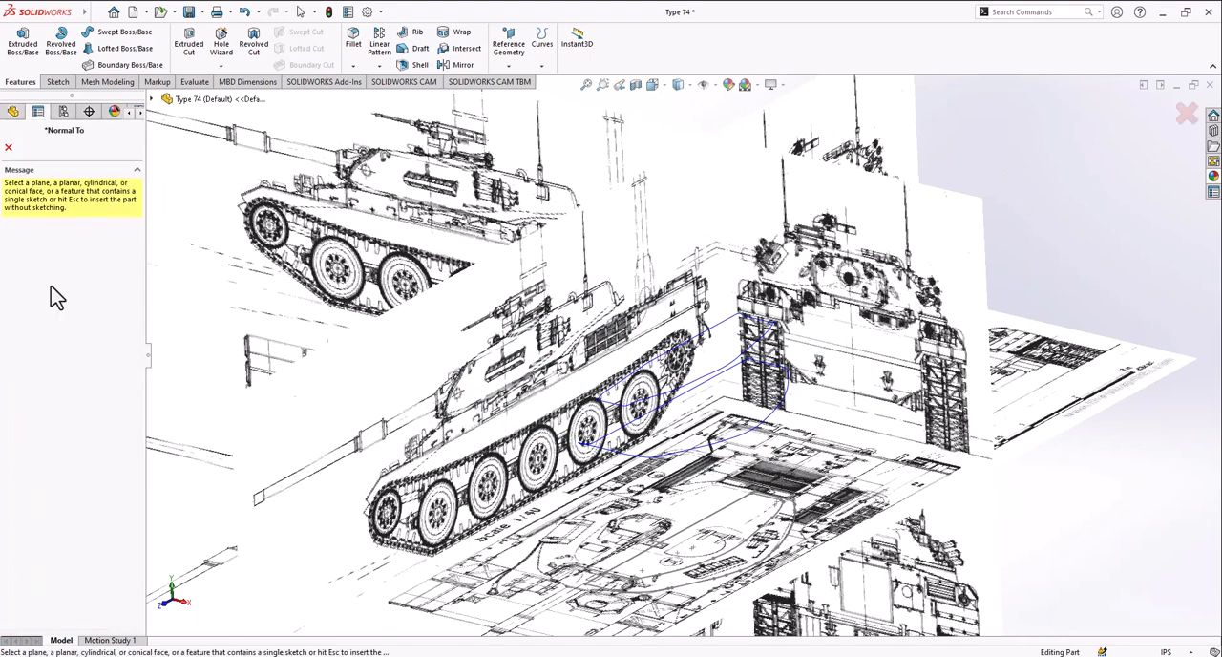
right_click(48, 297)
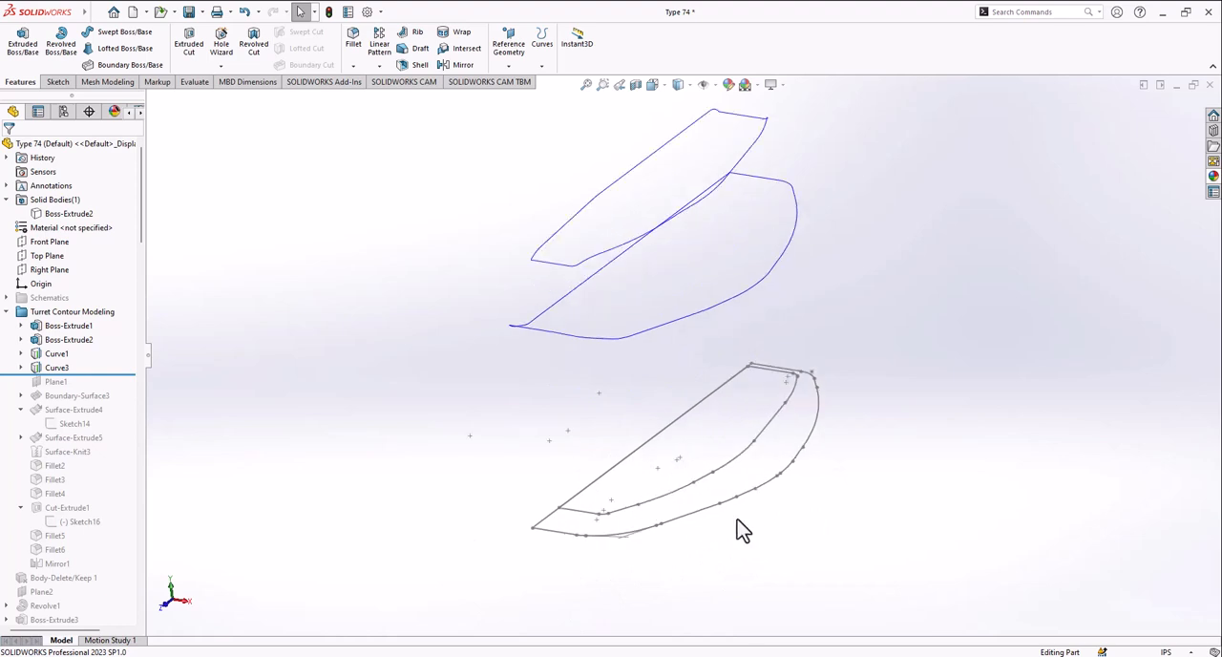
mouse_move(850, 402)
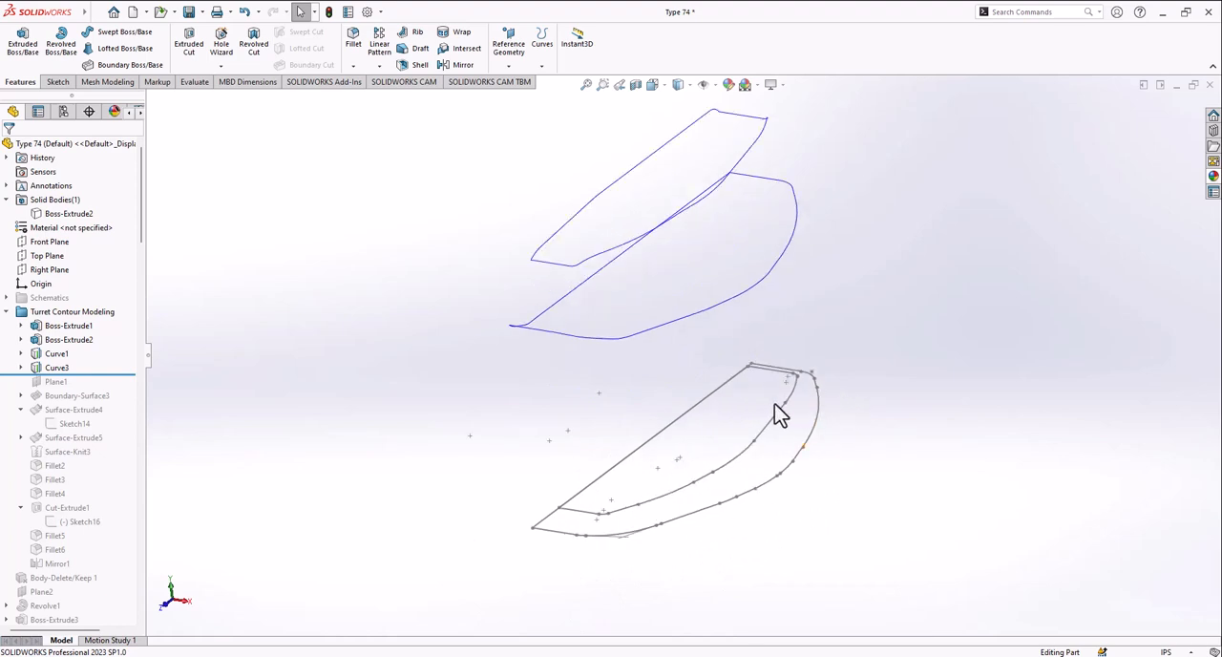
mouse_move(203, 331)
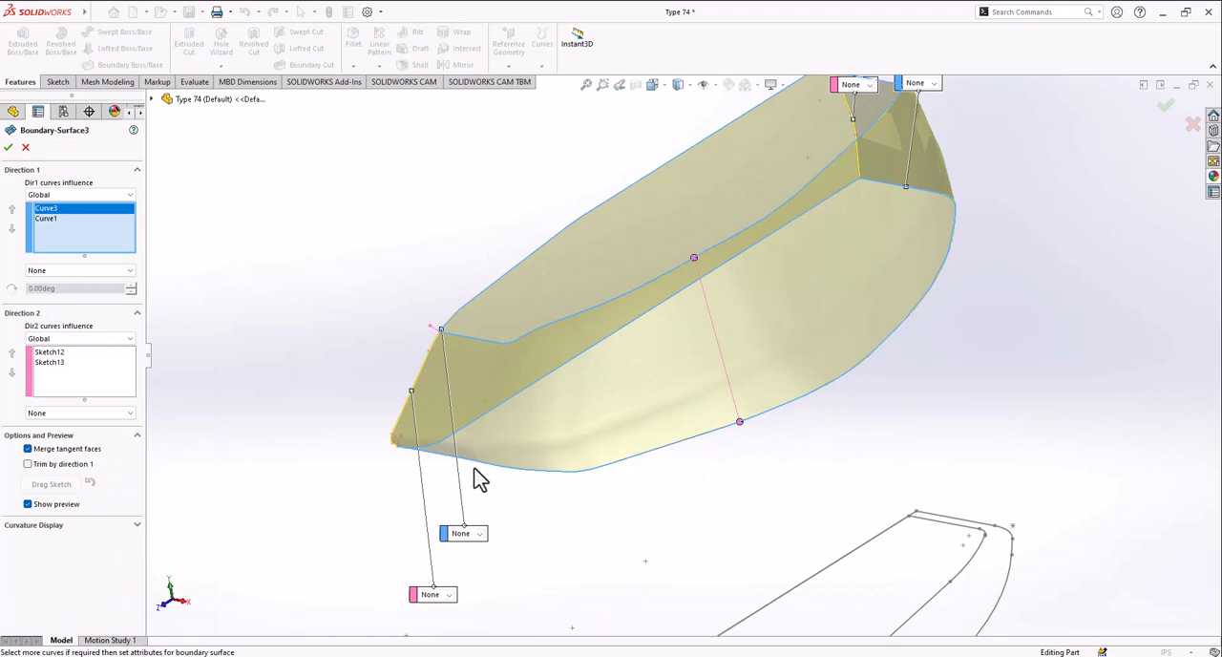
mouse_move(471, 478)
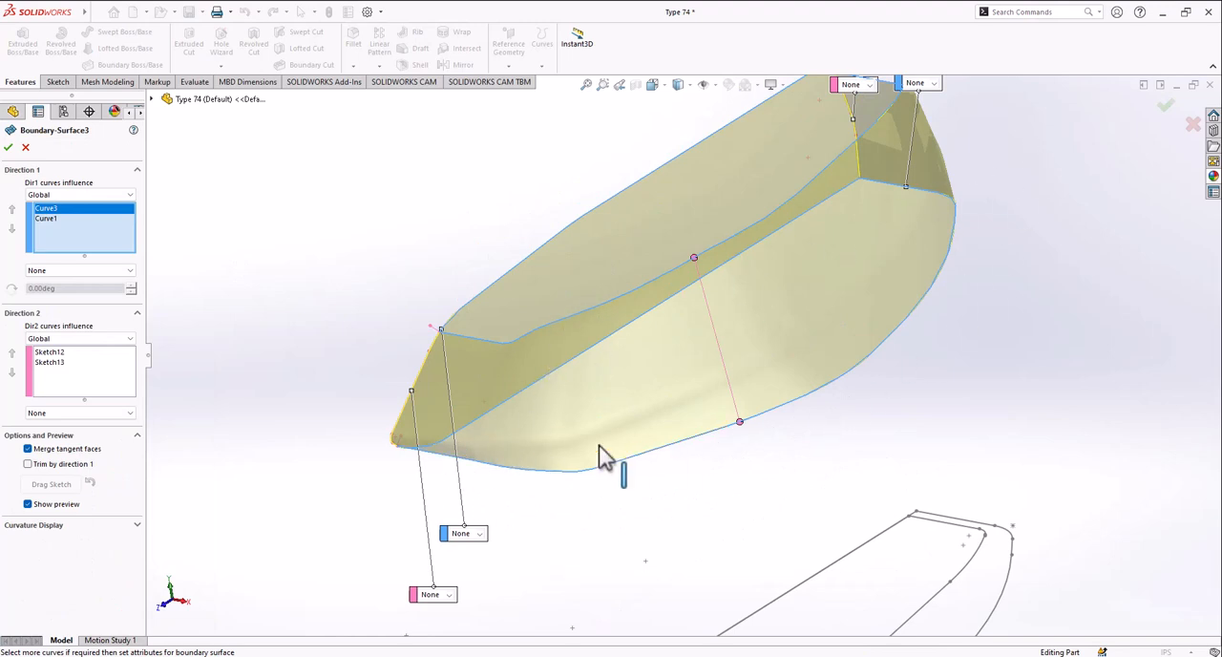
Inspect the Boundary-Surface3 preview from several angles and accept the edit.
drag(601, 453, 792, 368)
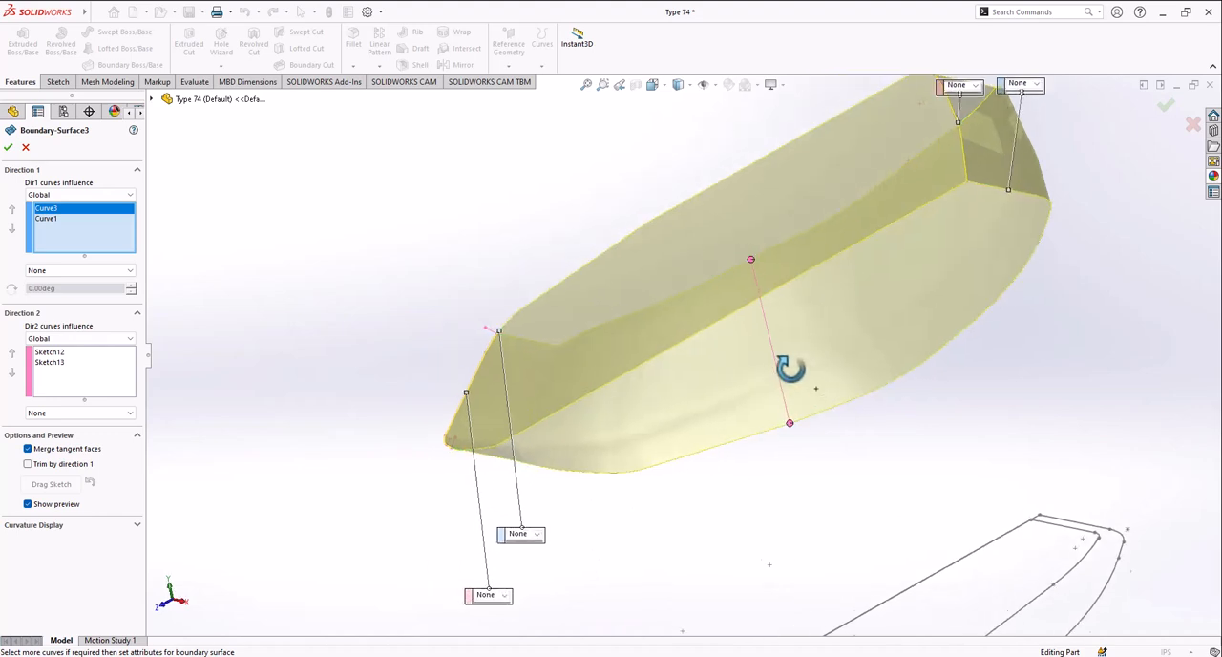
drag(790, 368, 749, 300)
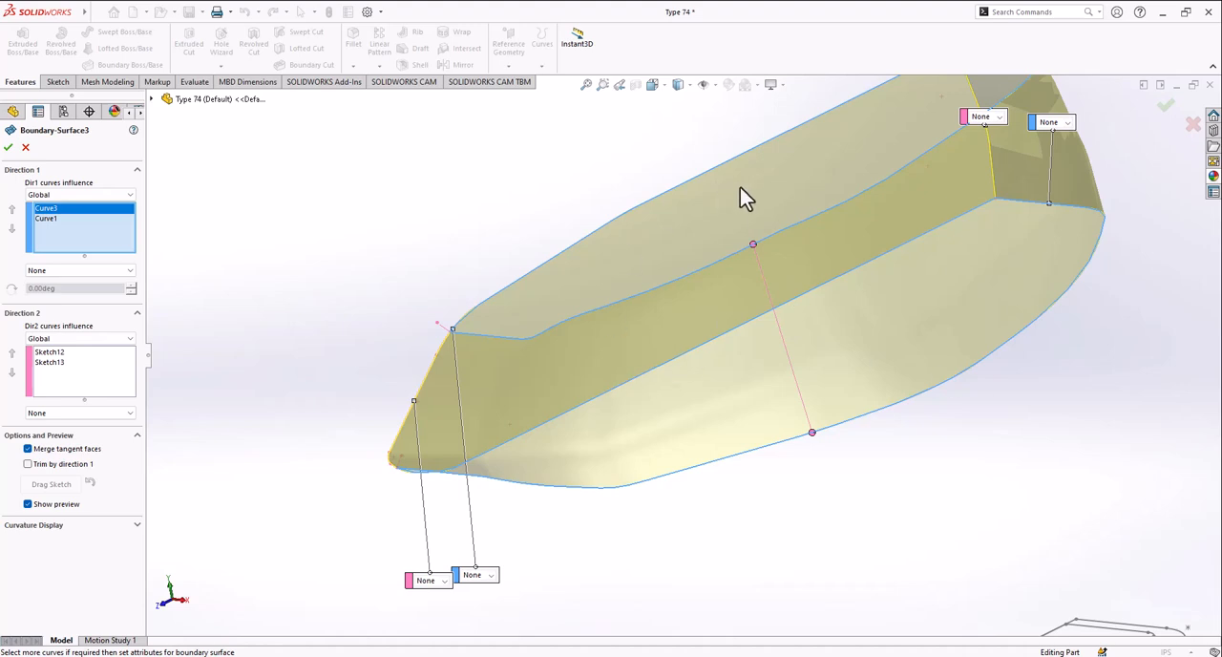
drag(745, 199, 717, 232)
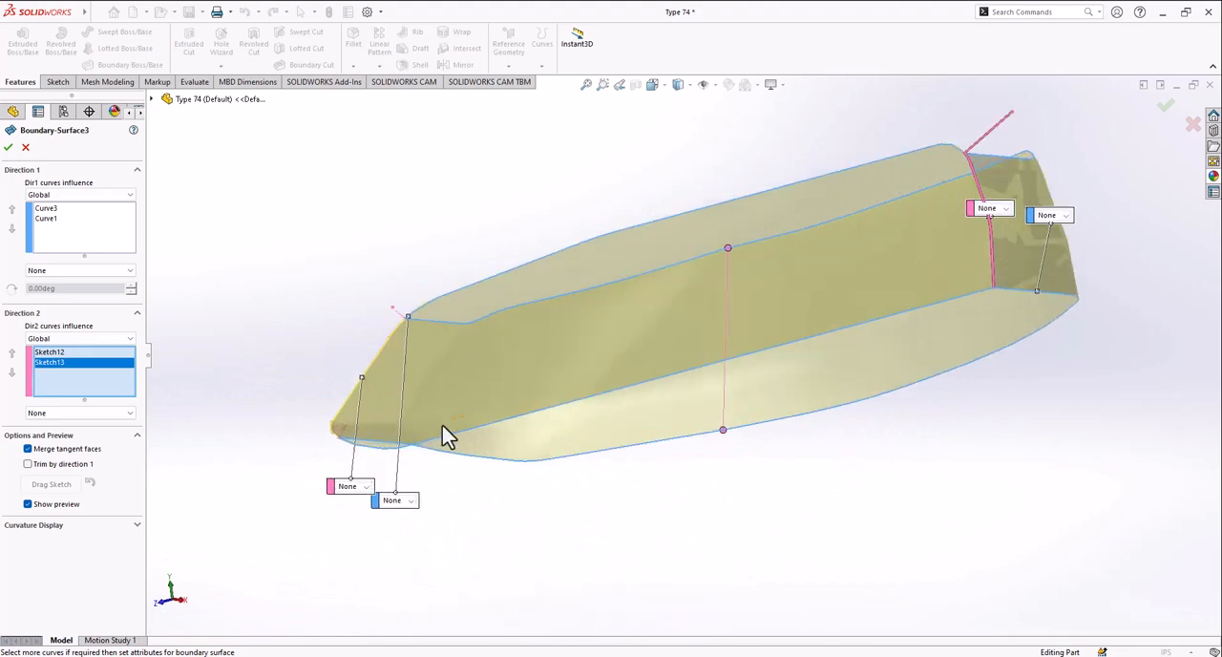
click(9, 147)
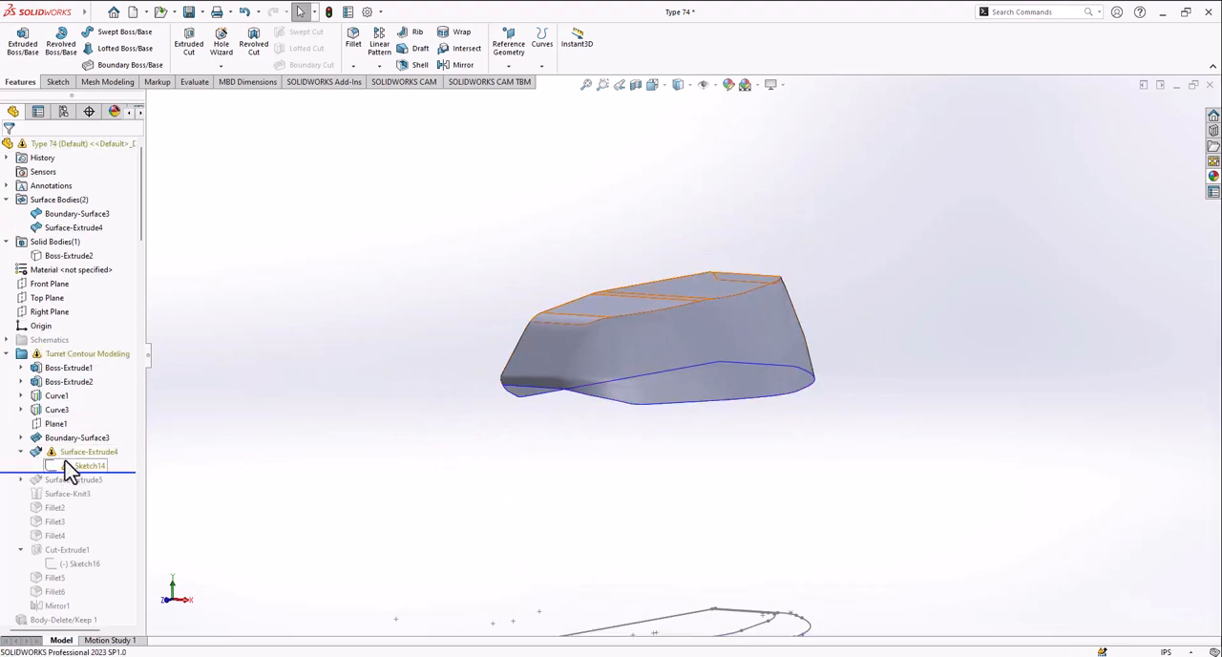
Roll the history back above Surface-Extrude4, leaving only the Boundary-Surface3 shell.
right_click(88, 466)
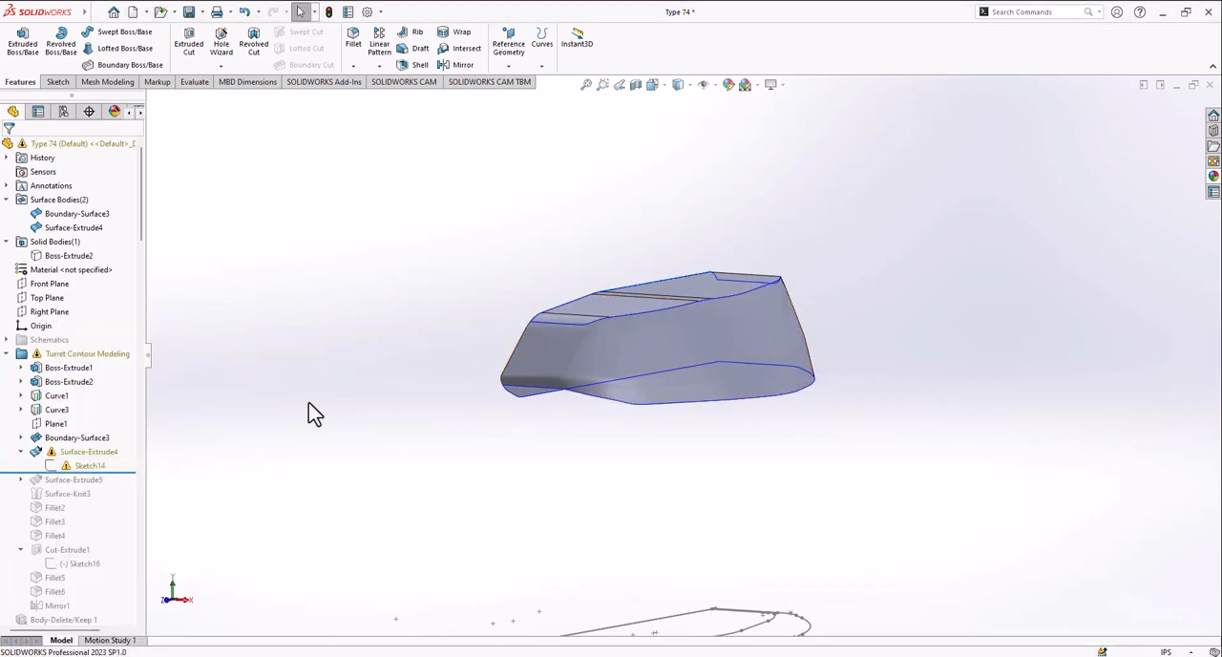
mouse_move(89, 466)
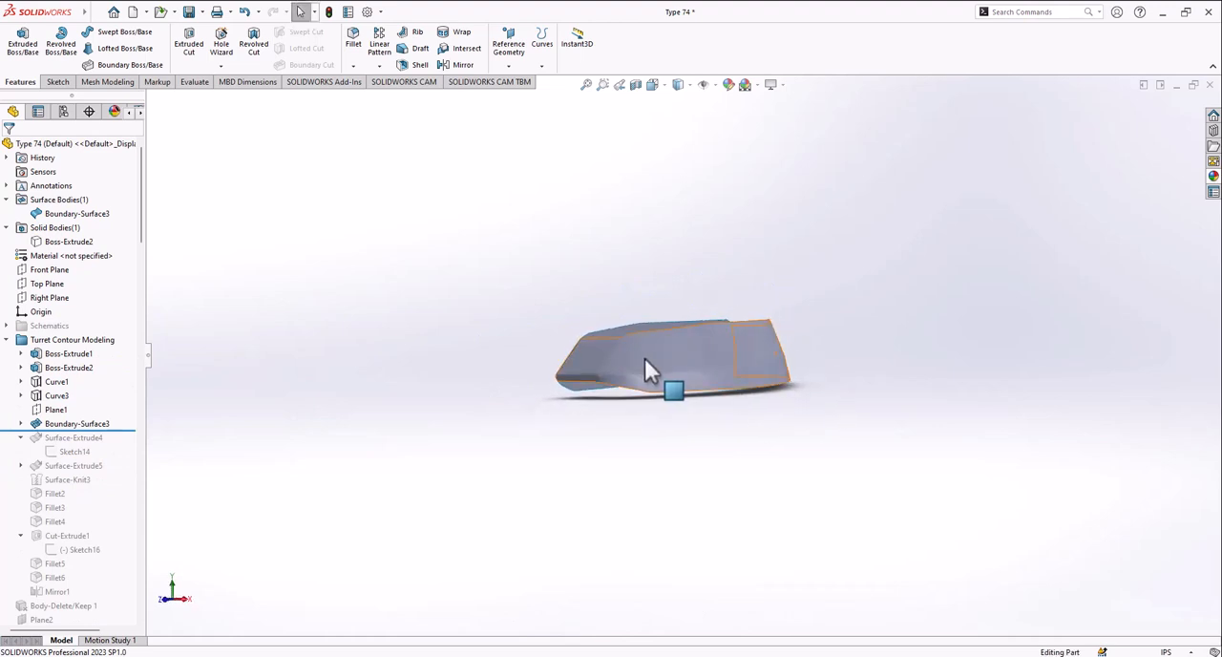
drag(668, 382, 668, 372)
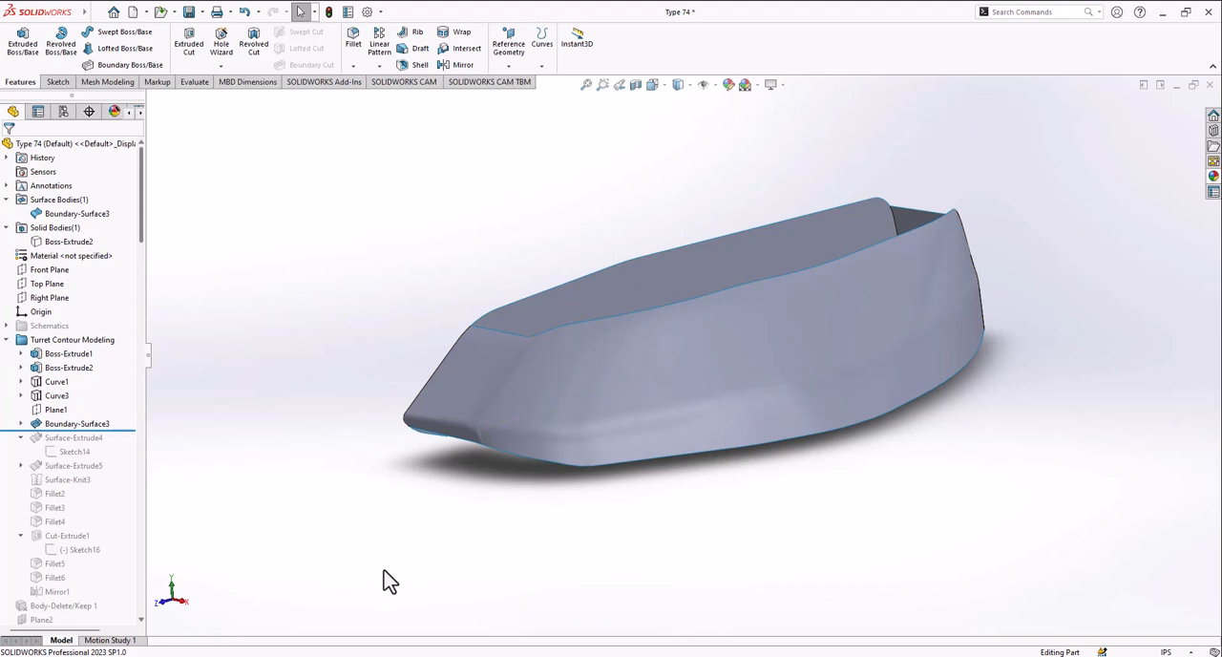
mouse_move(356, 524)
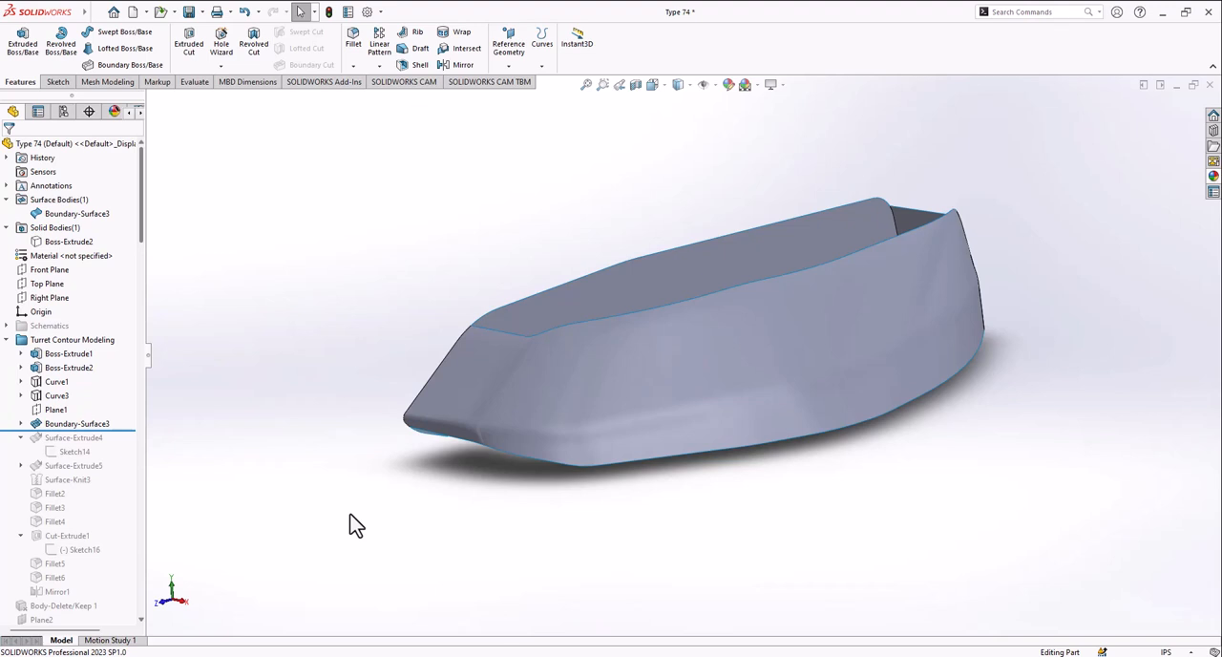
mouse_move(356, 521)
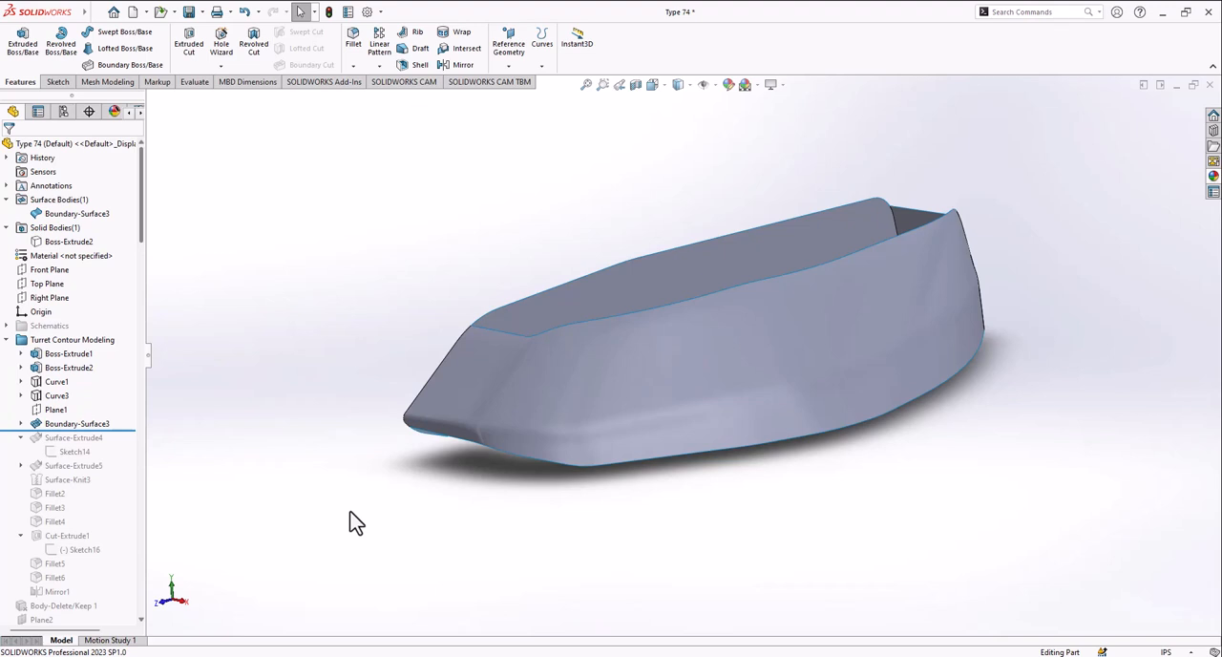
mouse_move(113, 468)
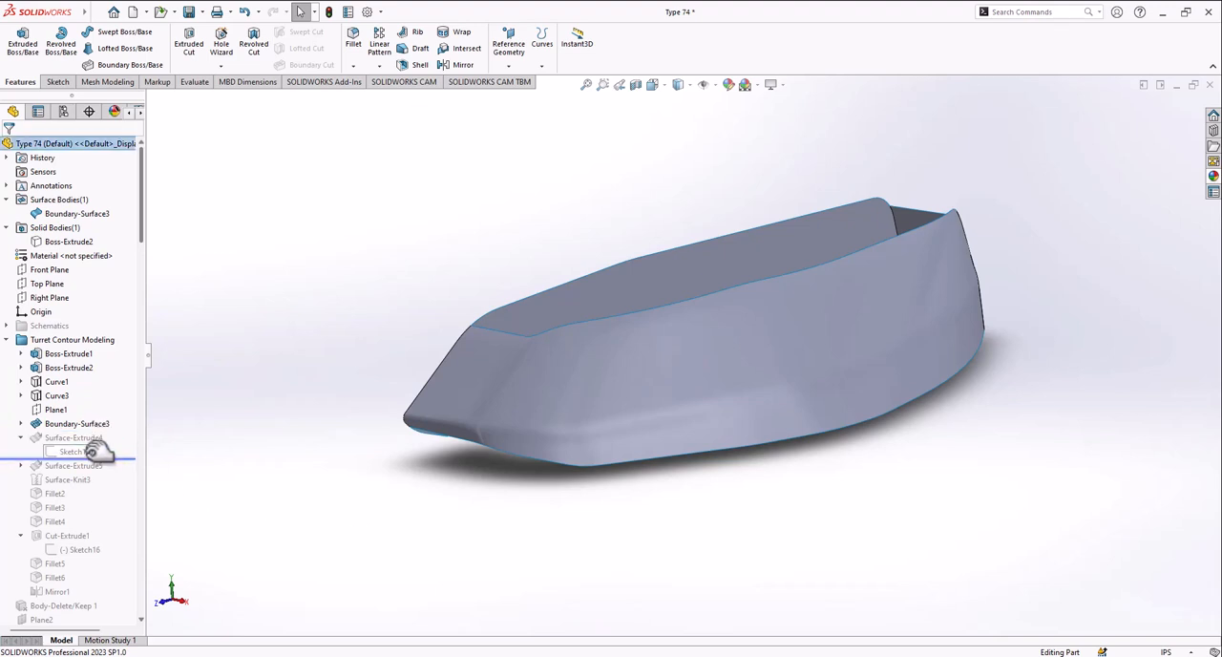
Edit Surface-Extrude4 to extrude the Sketch14 contour up to Boundary-Surface3.
right_click(74, 451)
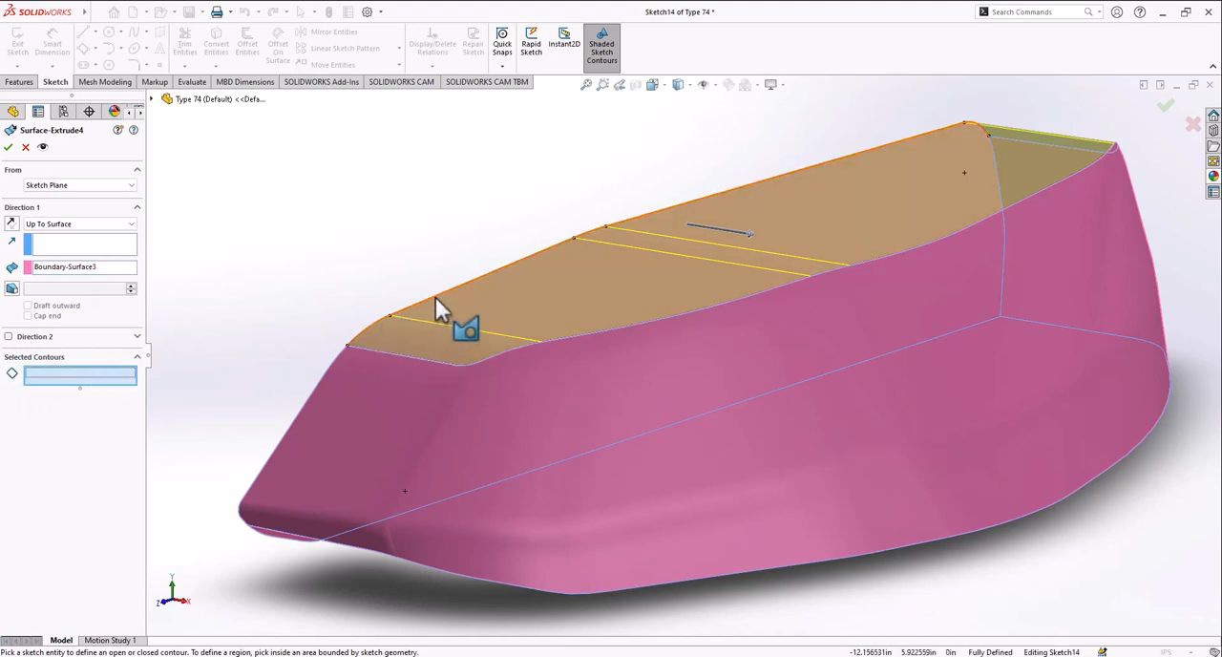
click(439, 325)
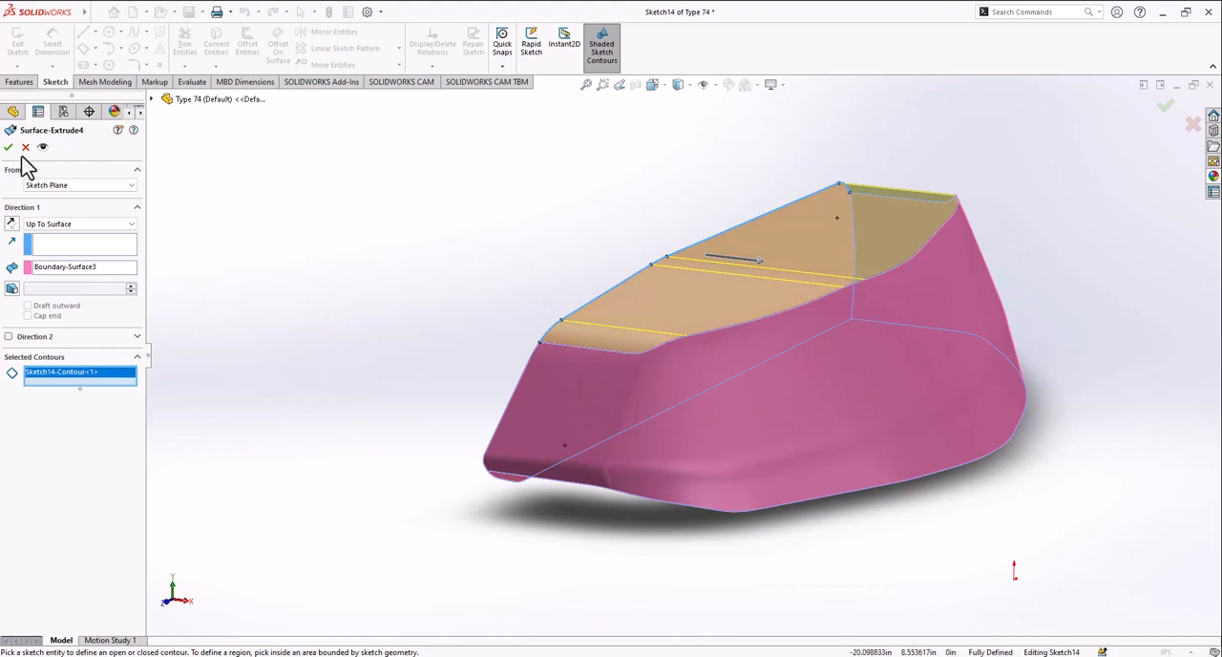
click(7, 147)
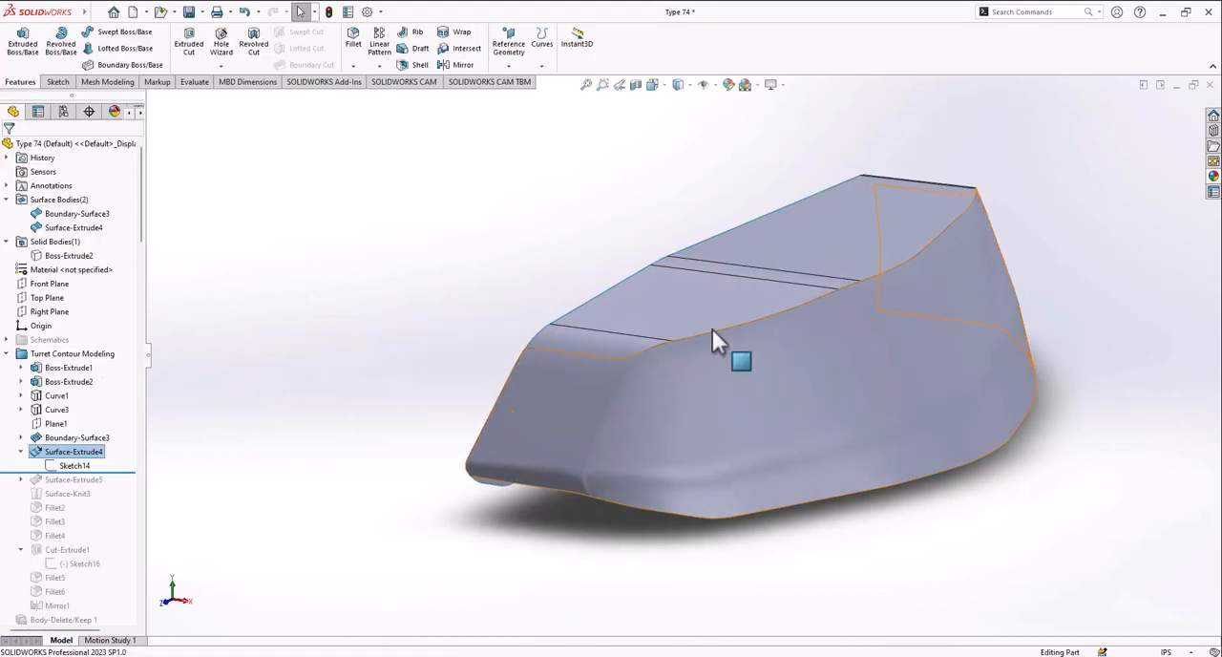
Roll forward below Surface-Knit3 and open Surface-Knit3 for editing.
drag(744, 361, 883, 298)
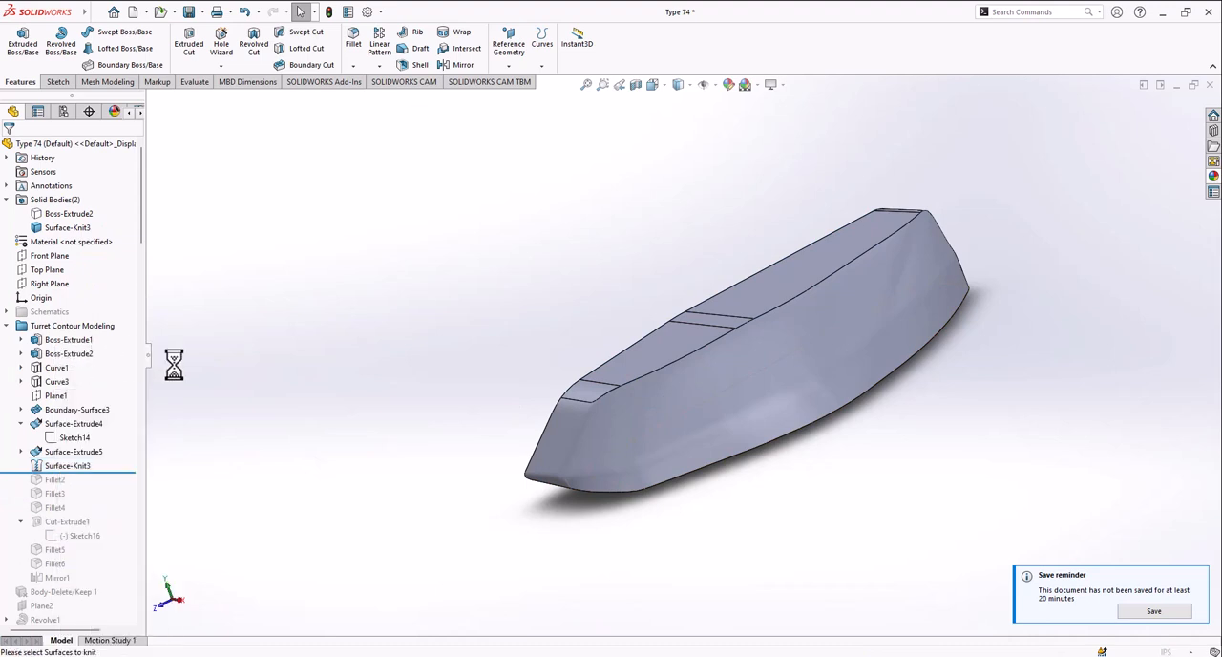
double_click(67, 464)
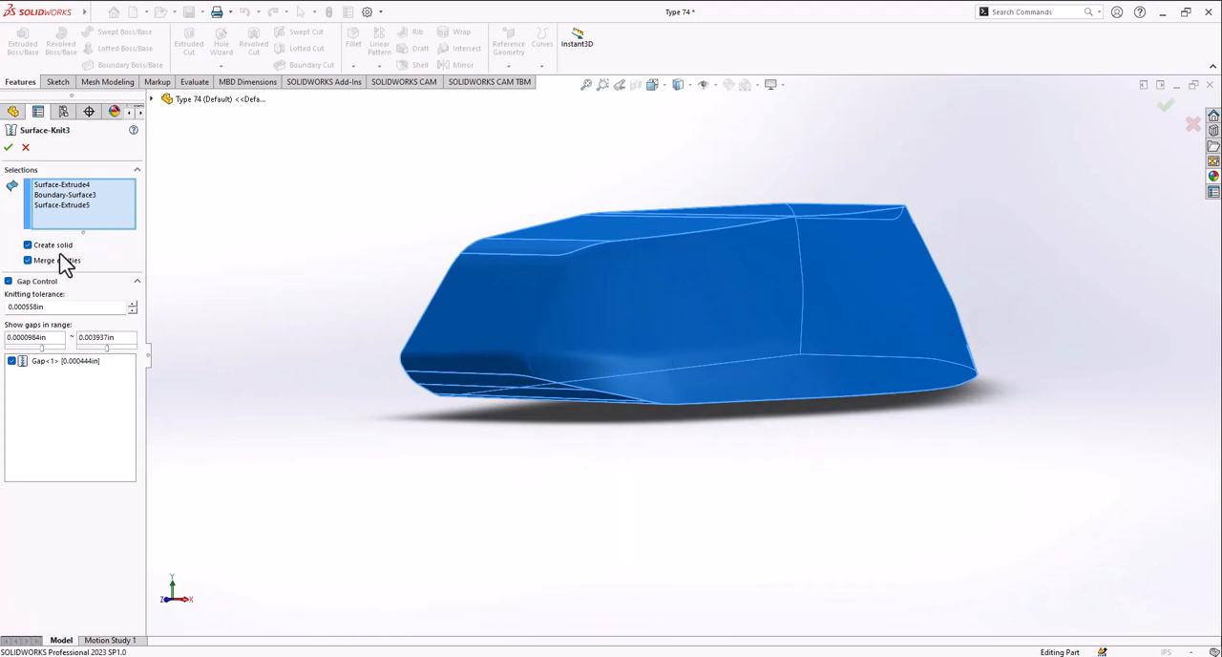
Accept Surface-Knit3 with Merge entities and start a Front Plane section view.
click(8, 147)
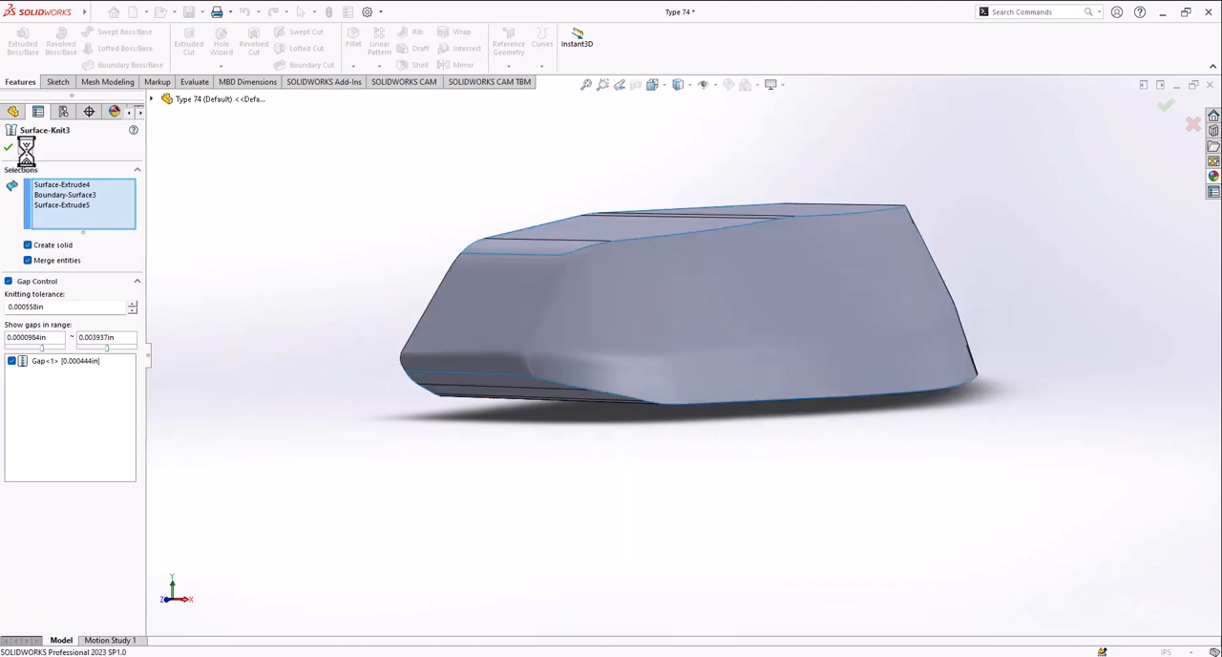
click(8, 148)
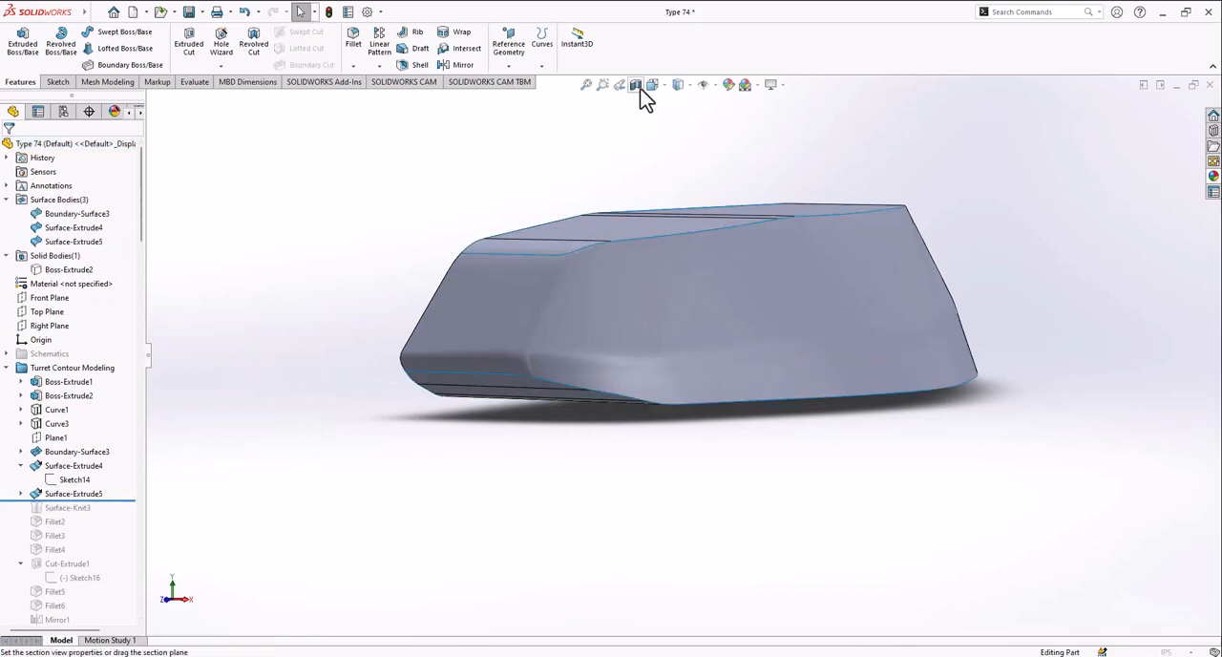
click(635, 84)
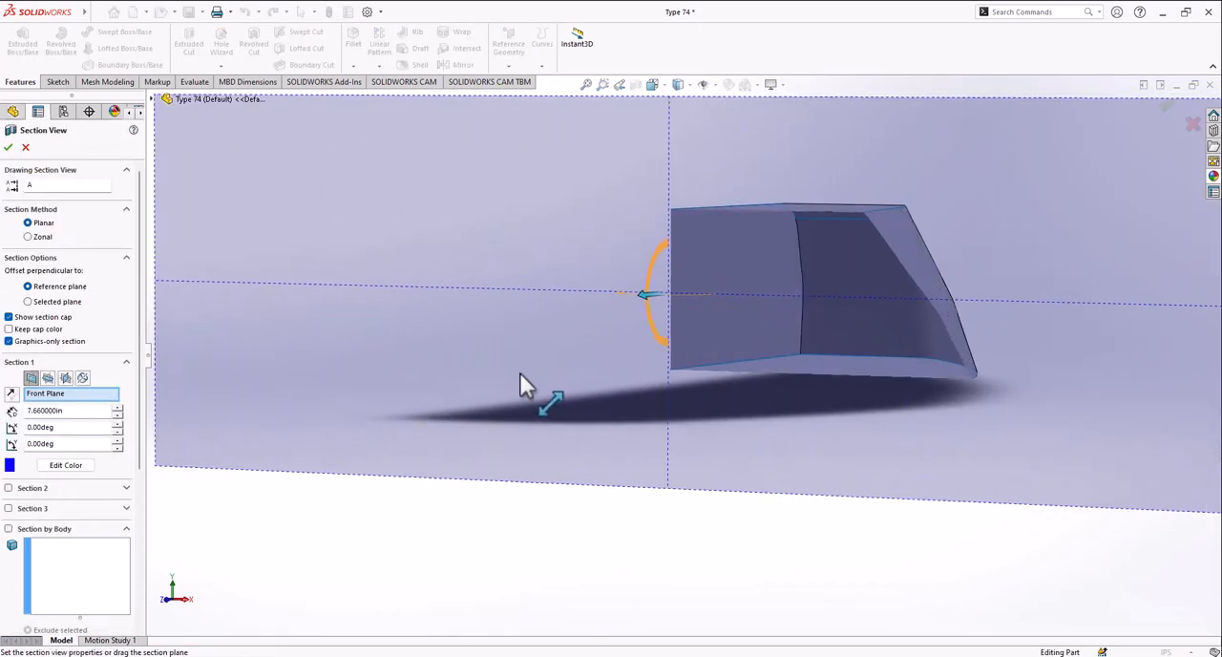
Apply the section cut, orbit the solid turret, then cancel a second section view.
click(8, 146)
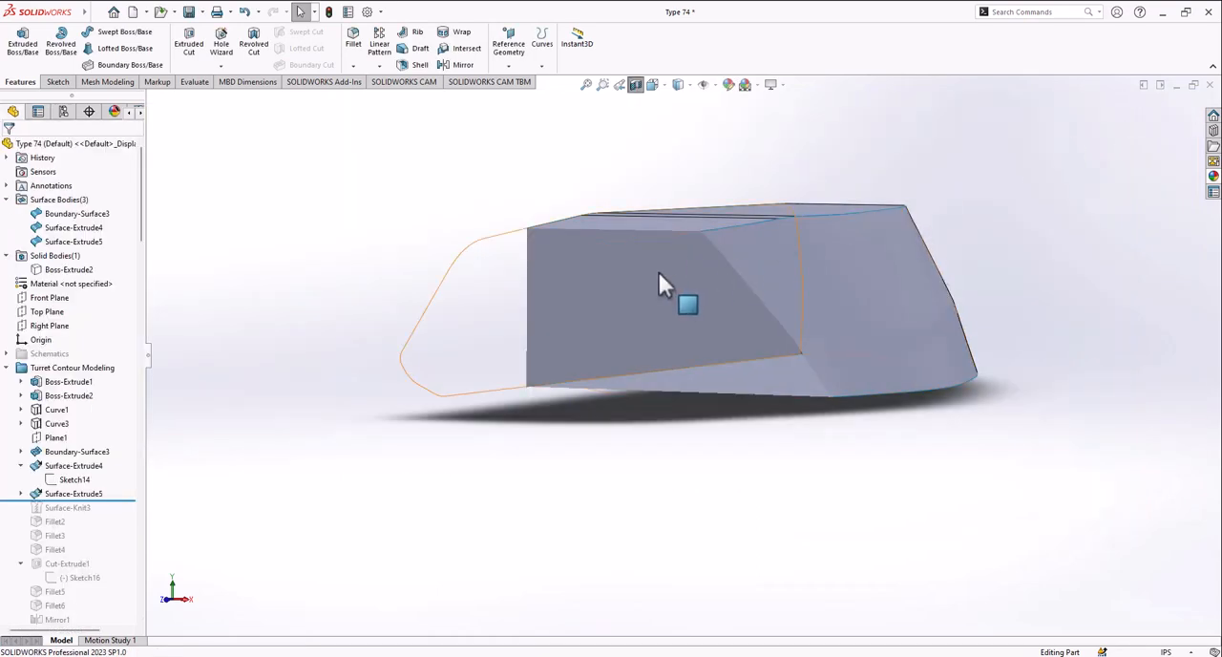
drag(666, 284, 525, 401)
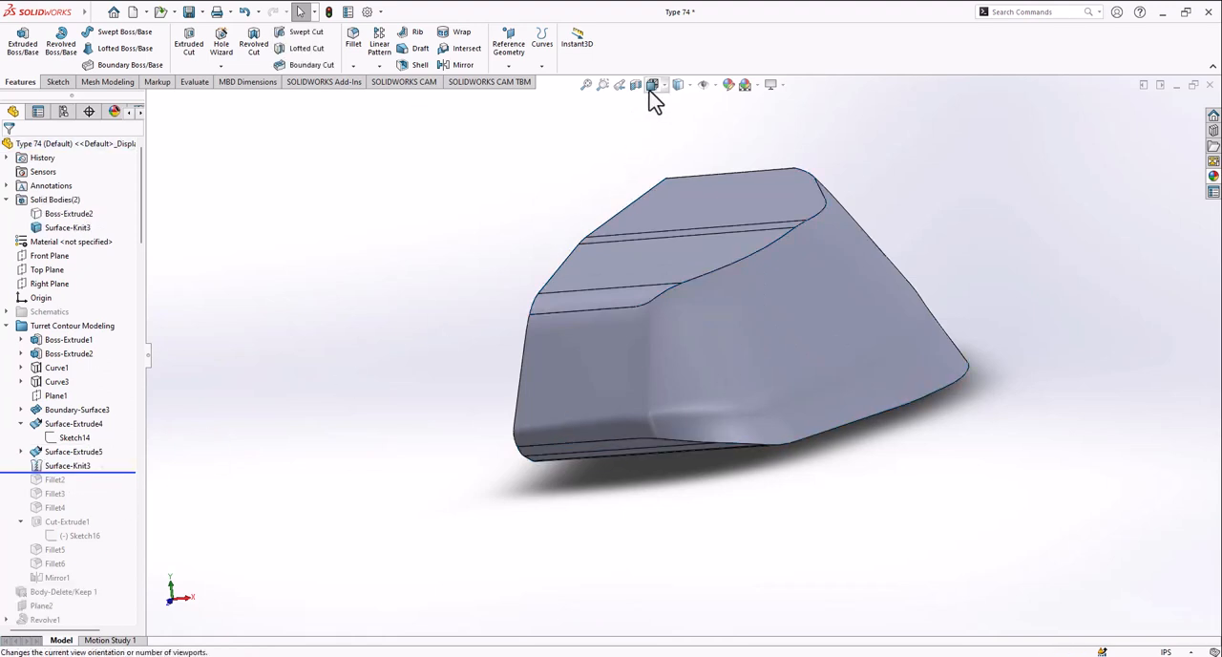
click(652, 84)
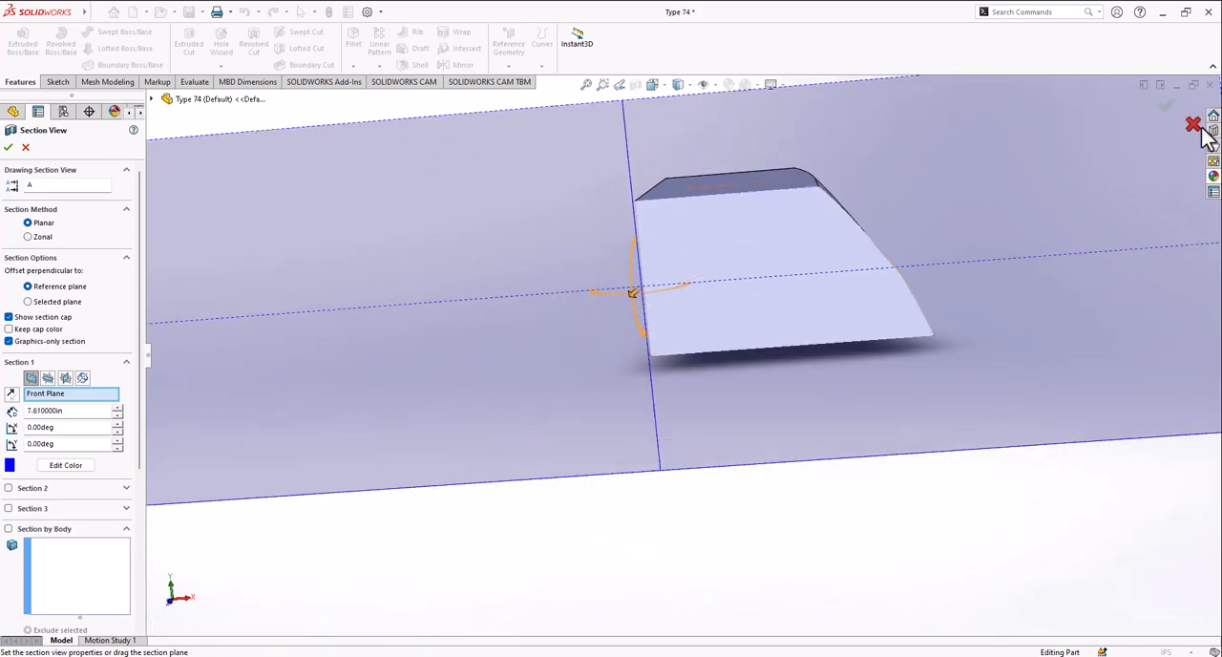
click(9, 146)
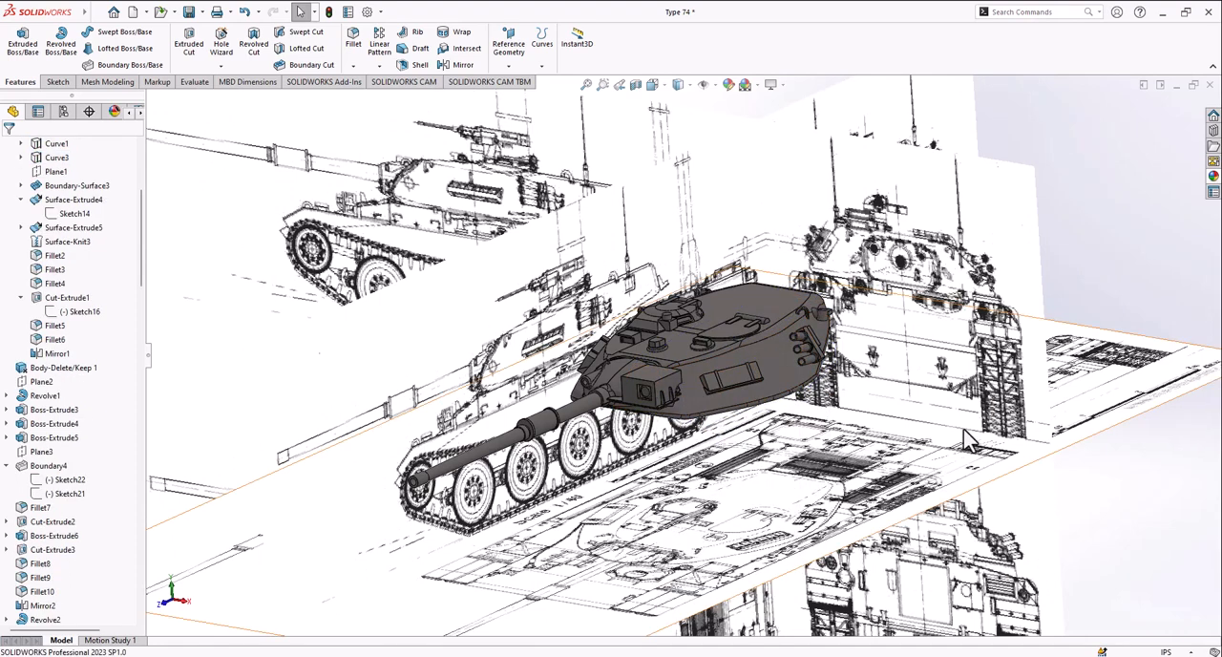
Open the View Settings dropdown of display effects over the finished tank and blueprints.
click(769, 84)
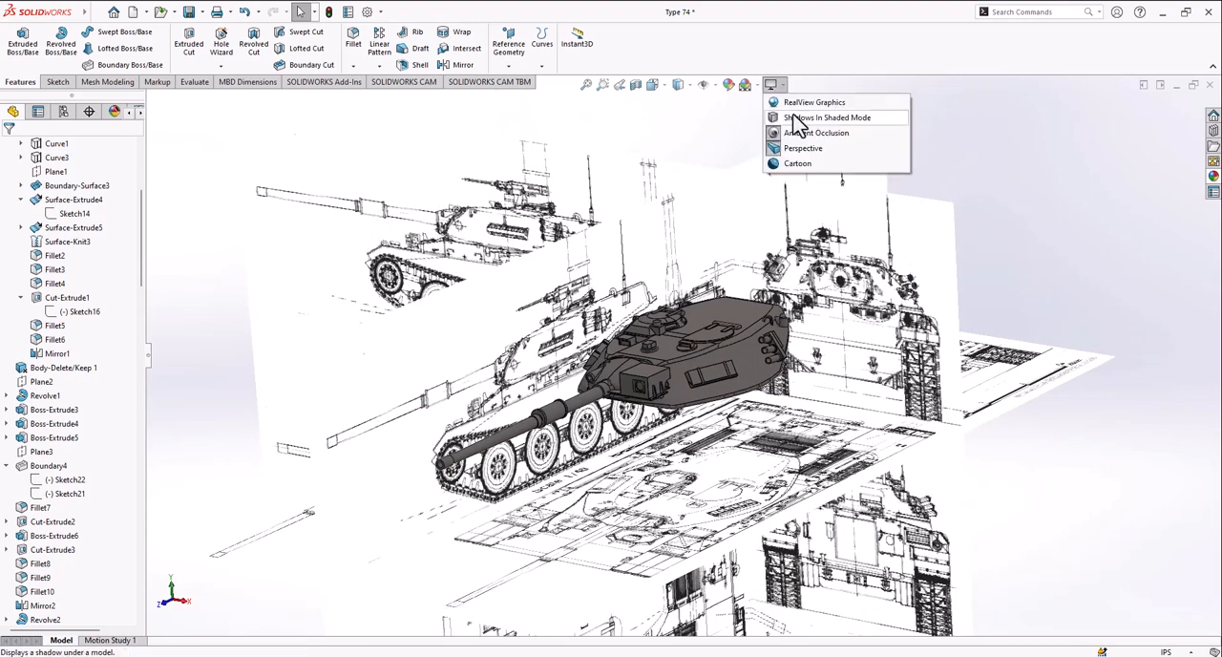
Turn on Shadows In Shaded Mode for the turret model.
click(824, 116)
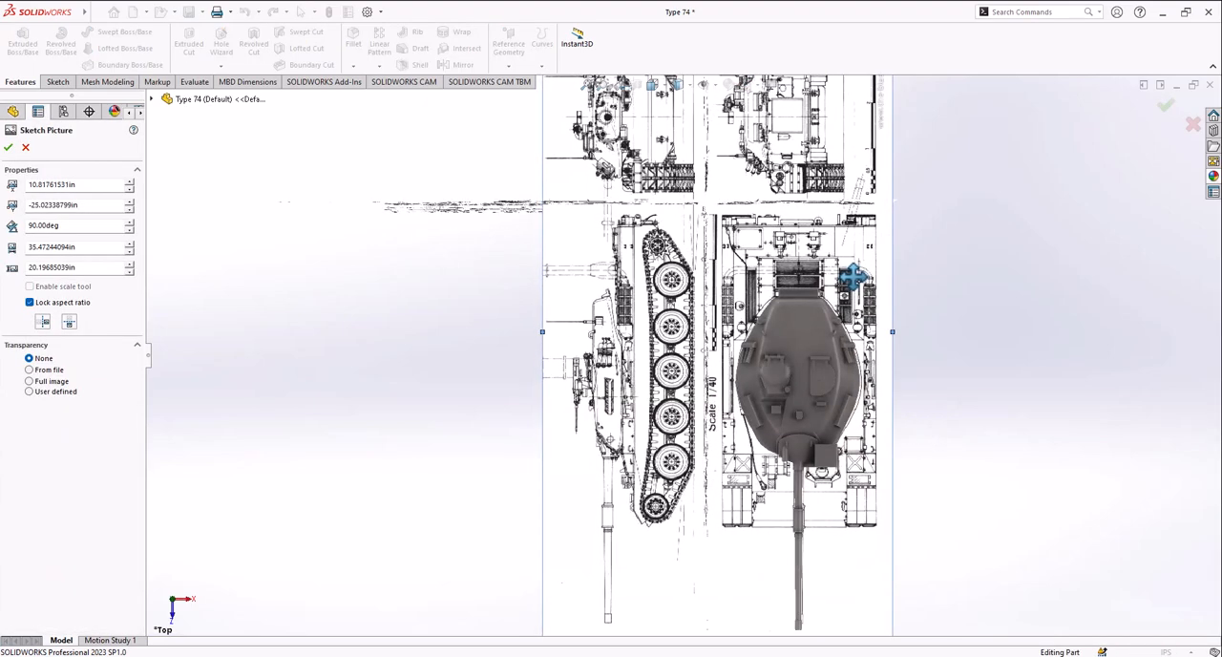
Check the turret against the front-view blueprint picture and accept its sketch picture properties.
click(8, 147)
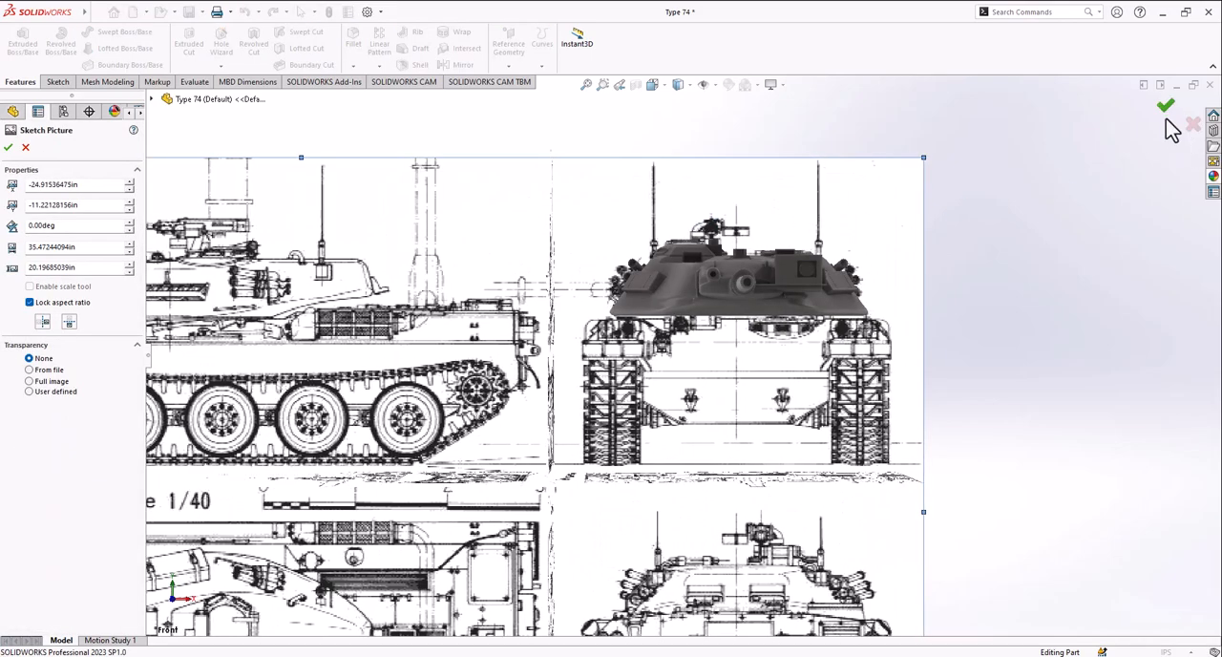
click(1165, 105)
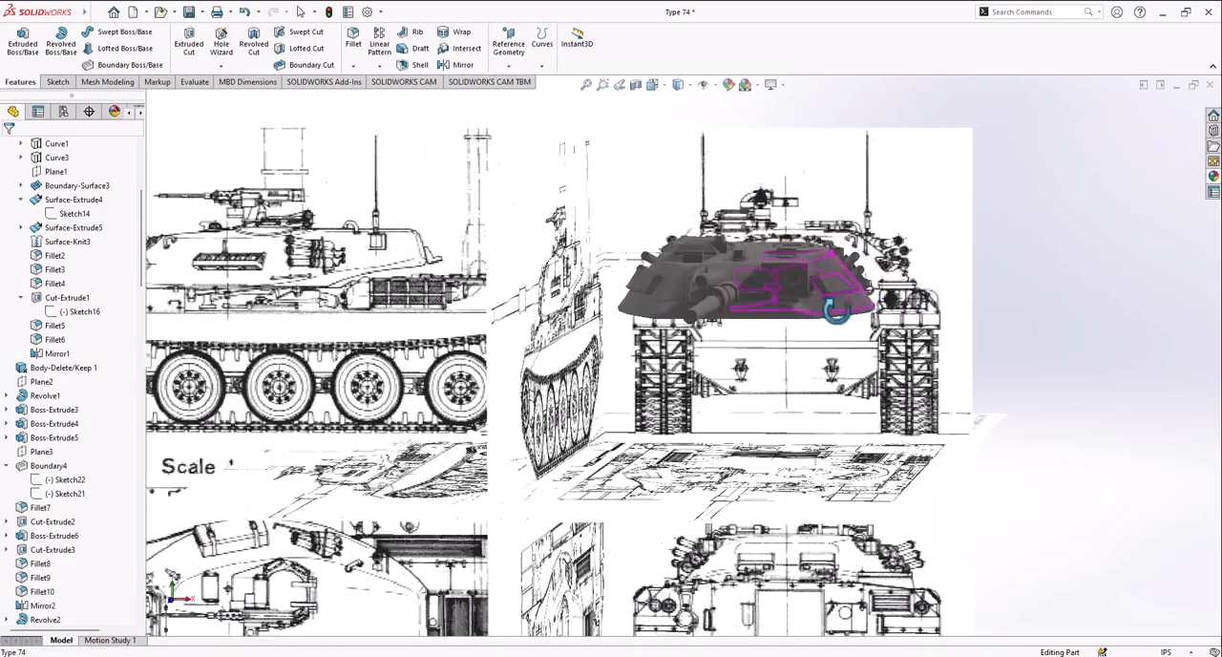